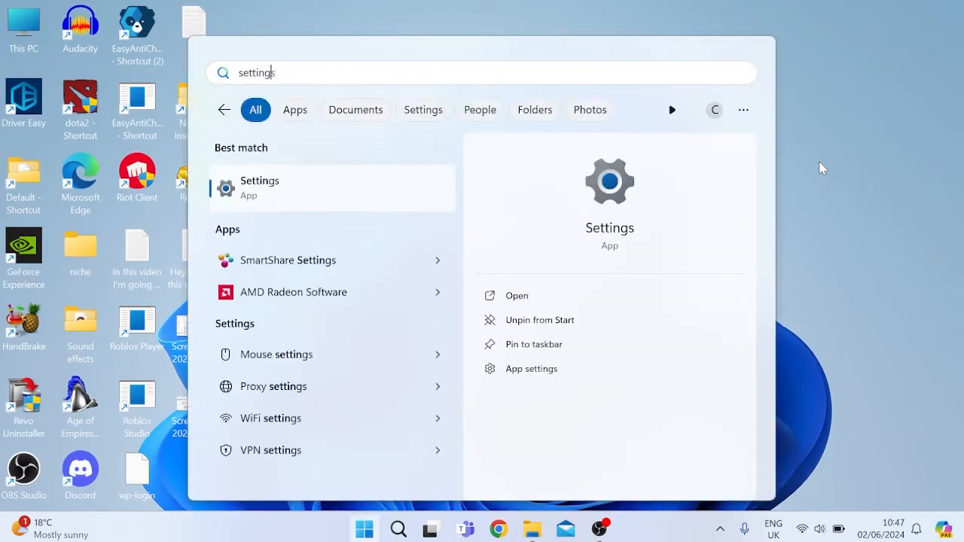
Turn on hardware-accelerated GPU scheduling and windowed-game optimizations in default graphics settings.
click(259, 186)
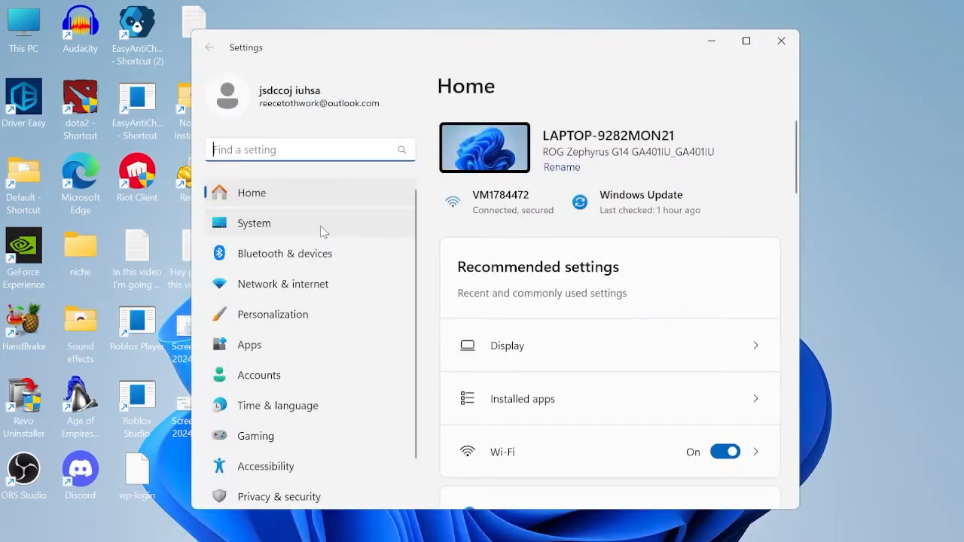
click(254, 223)
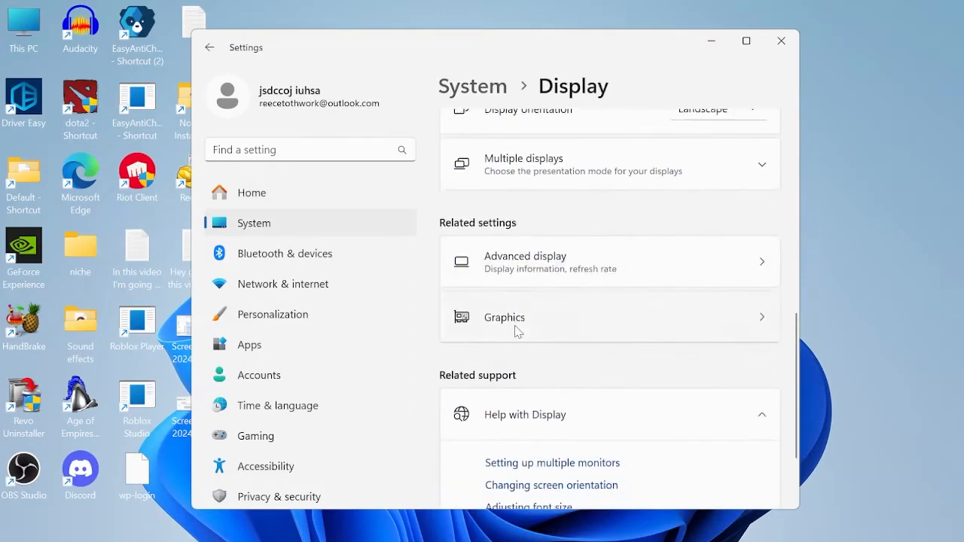
click(504, 317)
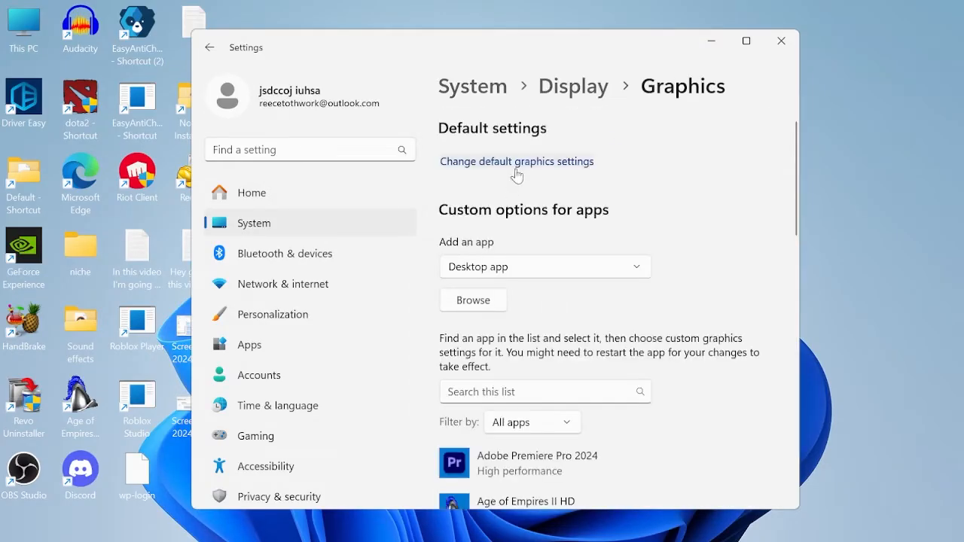
click(516, 161)
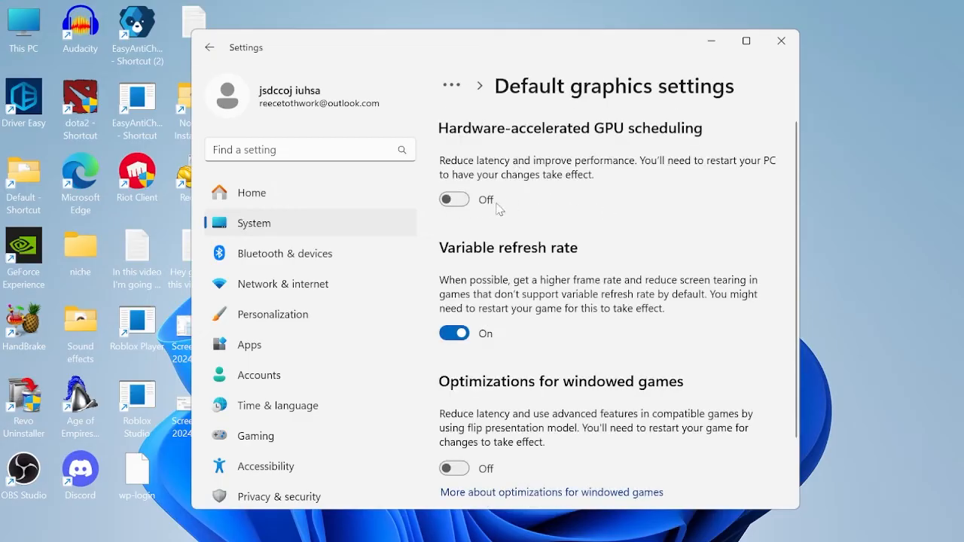
mouse_move(453, 199)
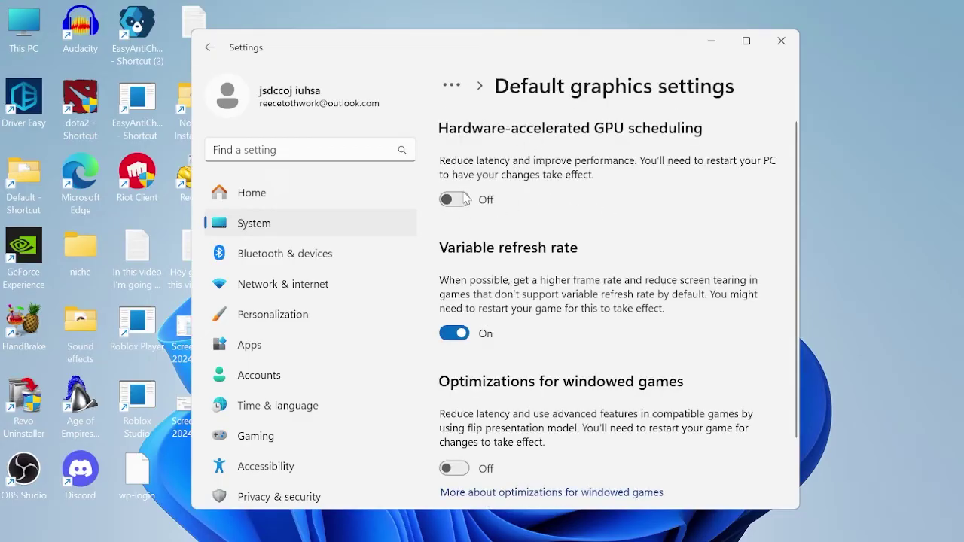
click(453, 200)
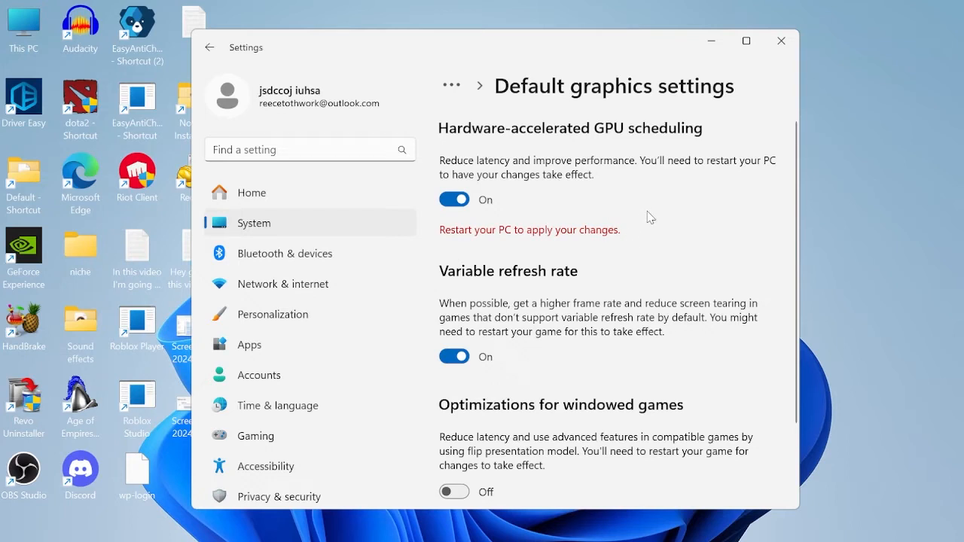
mouse_move(681, 209)
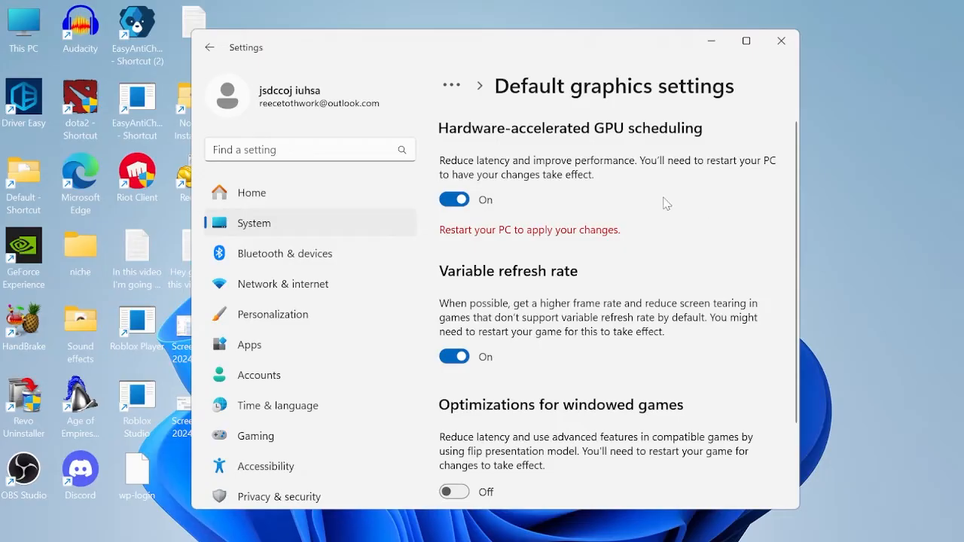
scroll(down, 3)
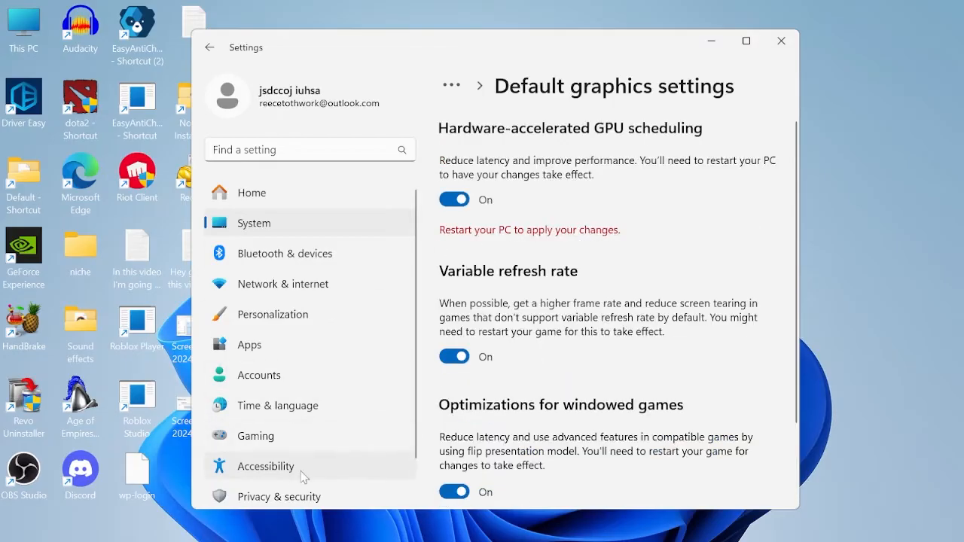
Uncheck Enhance pointer precision in Mouse Properties' Pointer Options and confirm with OK.
click(265, 466)
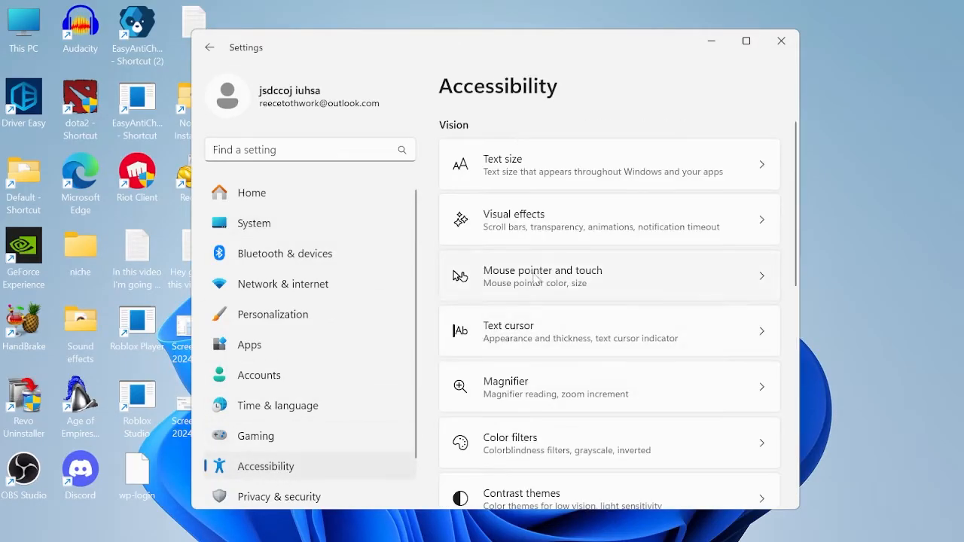
scroll(down, 3)
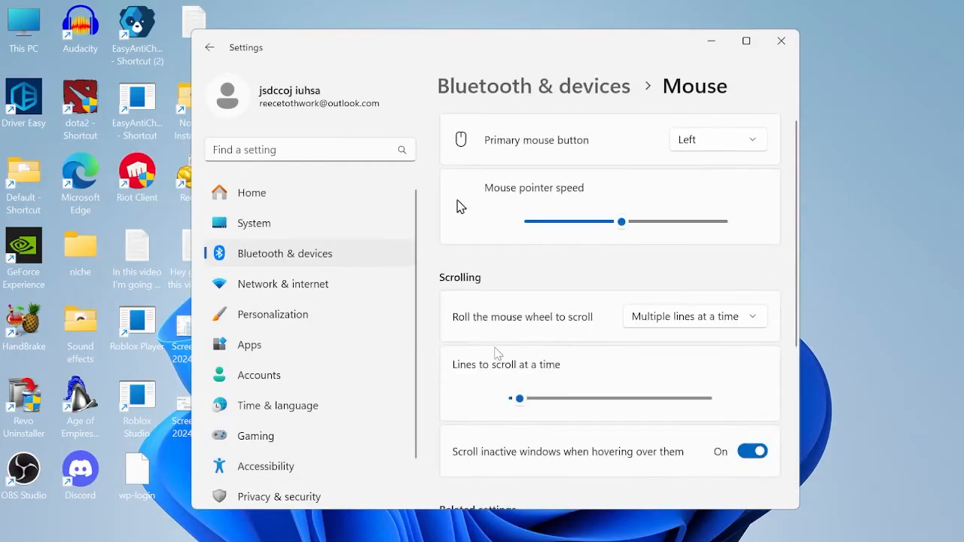
scroll(down, 3)
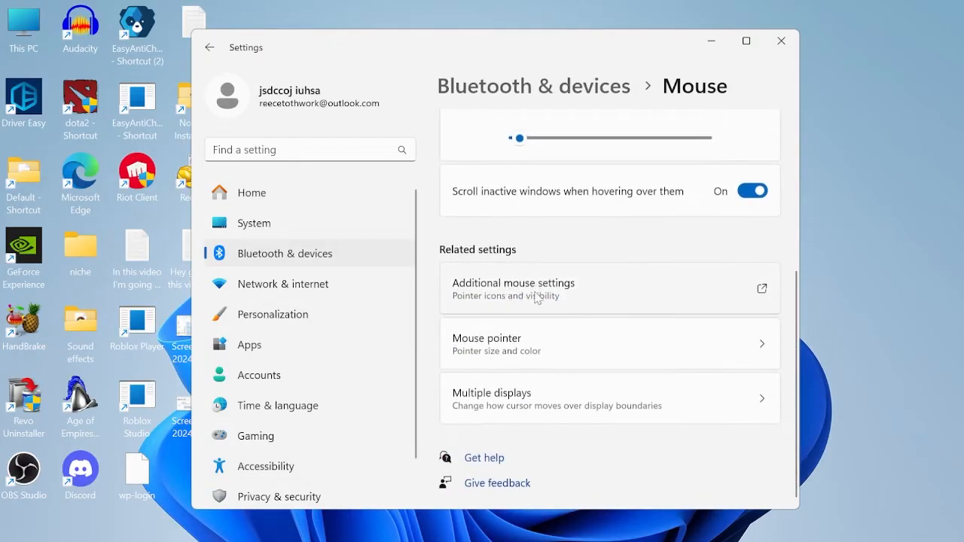
click(513, 289)
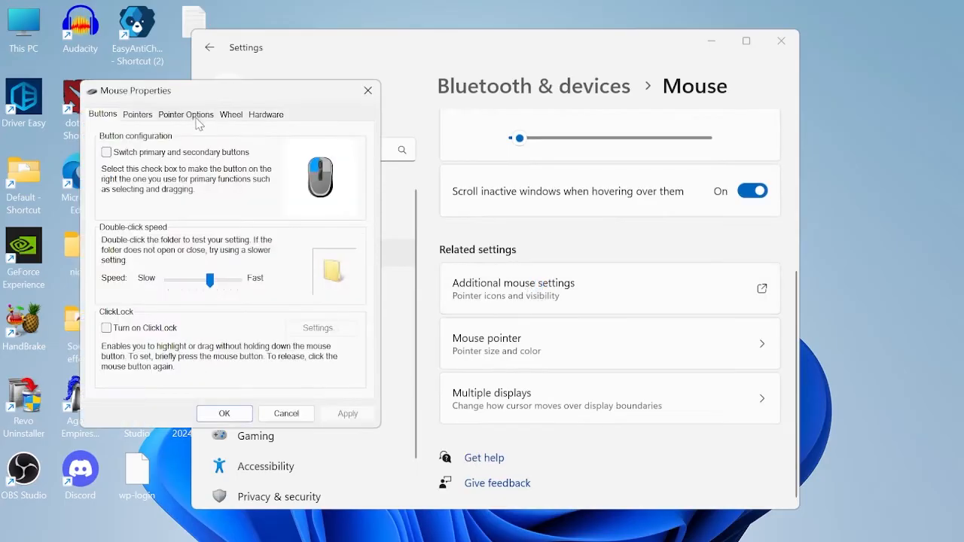
click(185, 113)
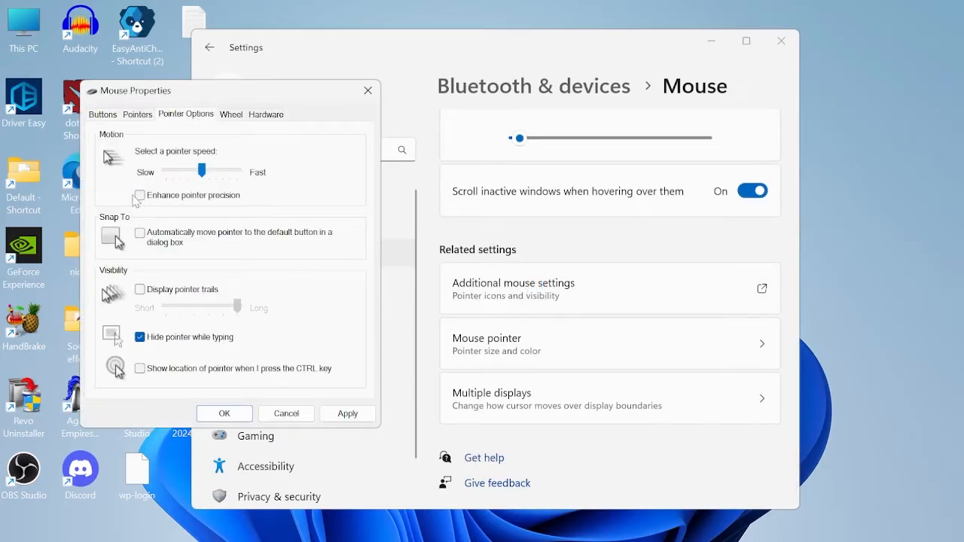
click(139, 195)
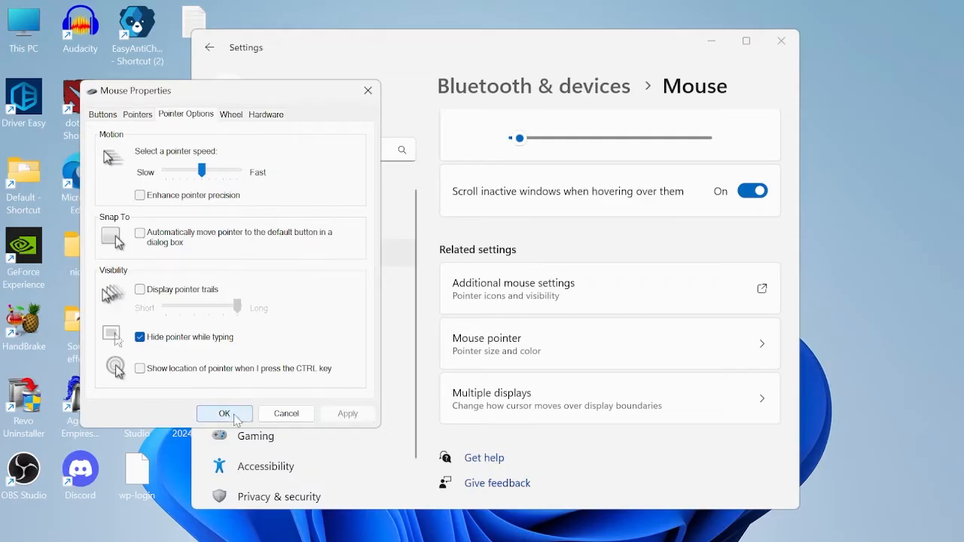
click(223, 413)
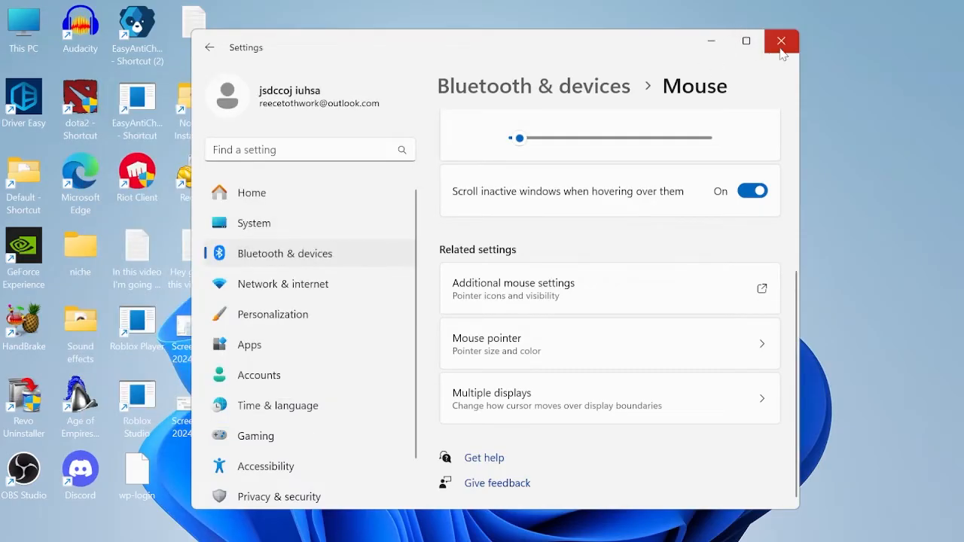
Run SystemPropertiesAdvanced and open the Performance Options visual effects settings.
click(778, 40)
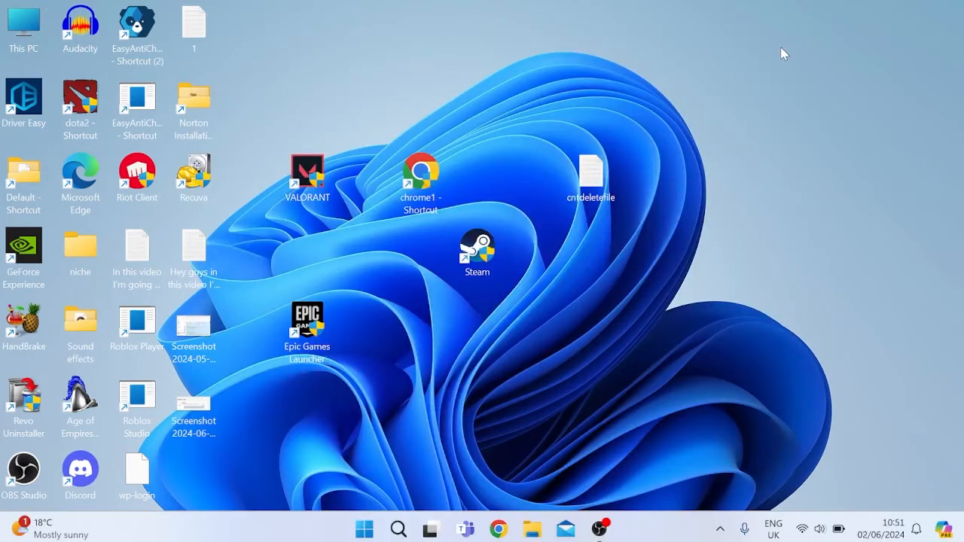
text(run)
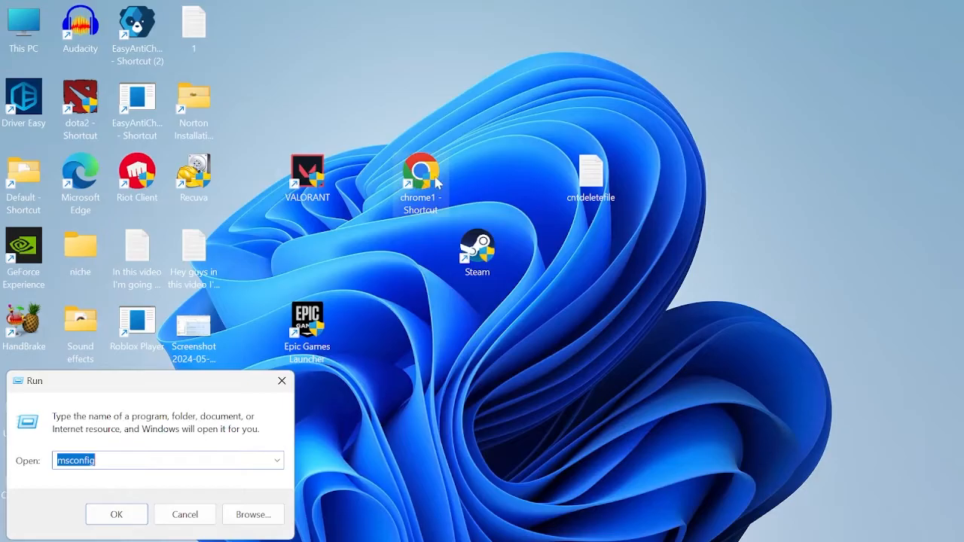
text(SystemPropertiesAdvanced)
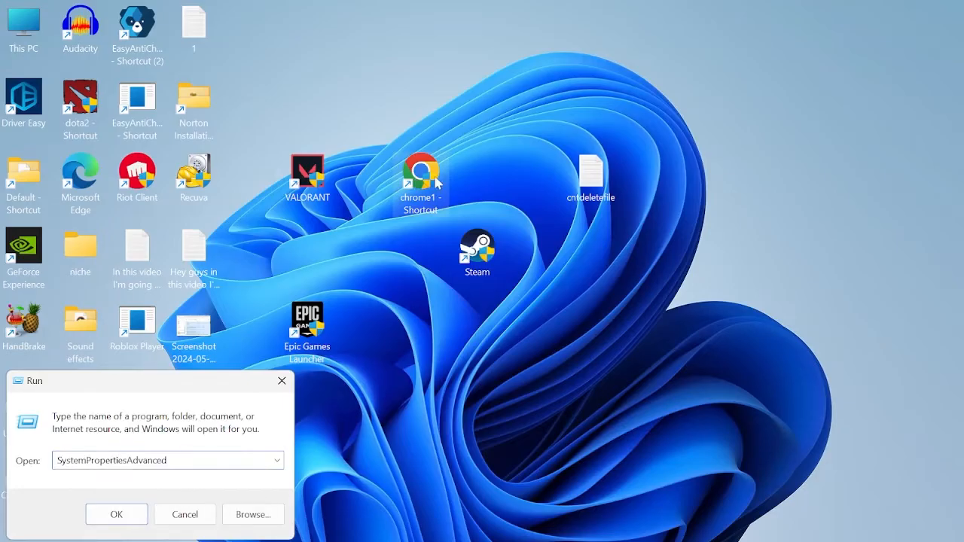
click(116, 514)
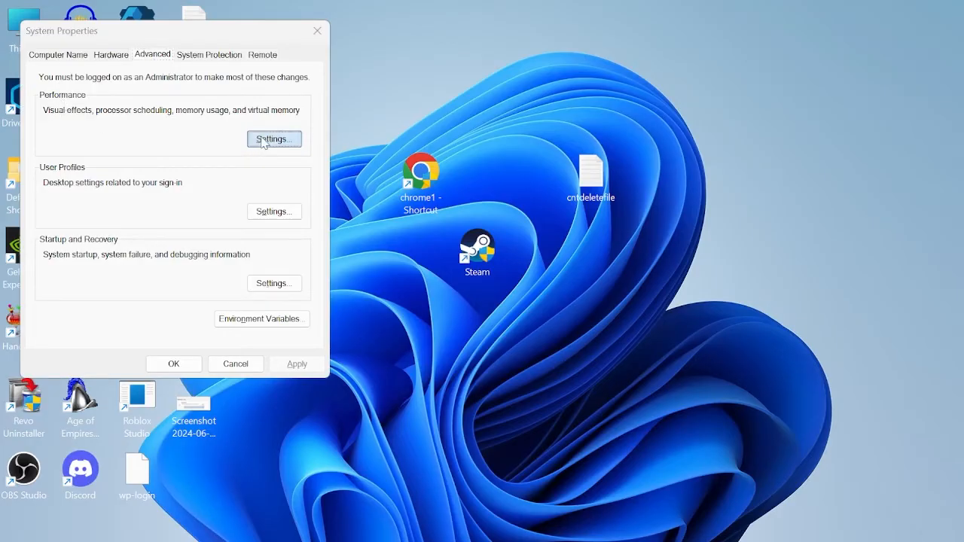
click(273, 138)
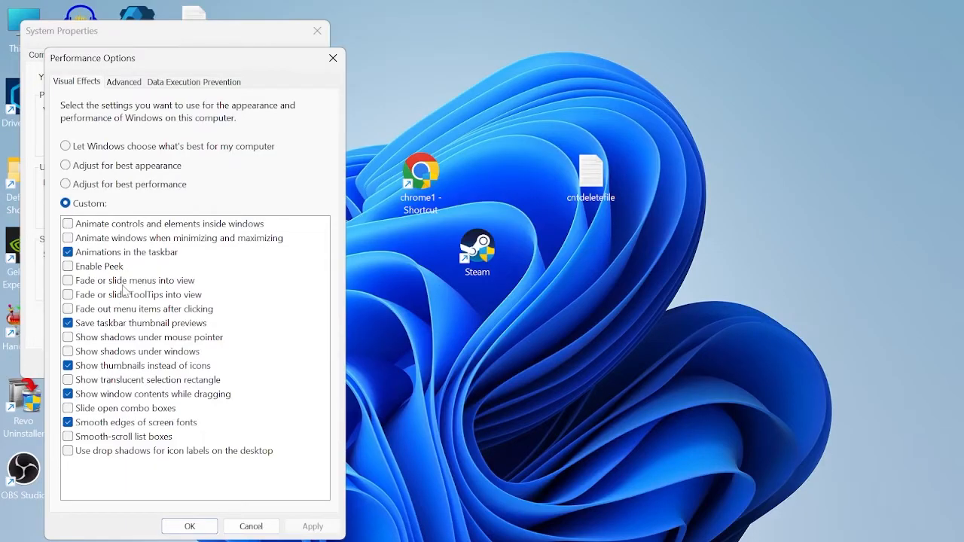
mouse_move(134, 258)
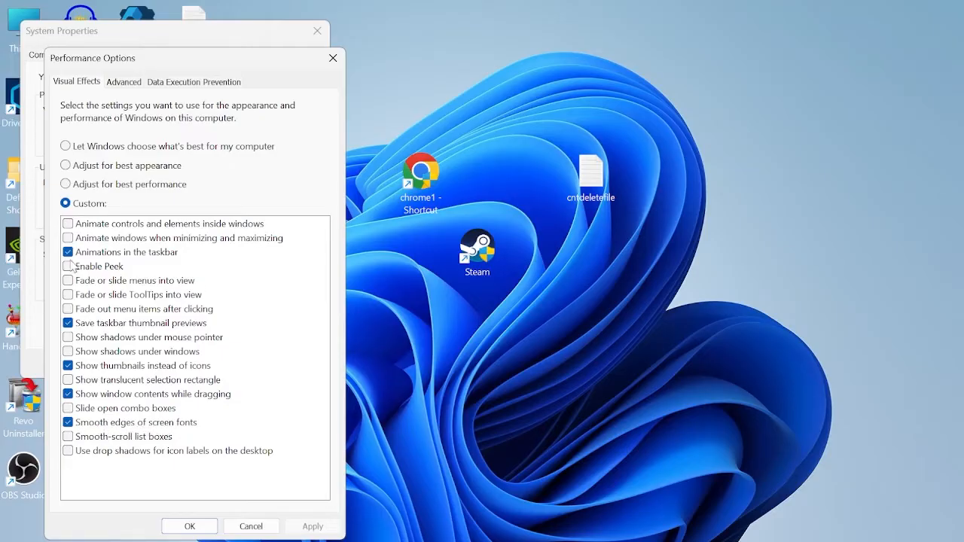
mouse_move(176, 91)
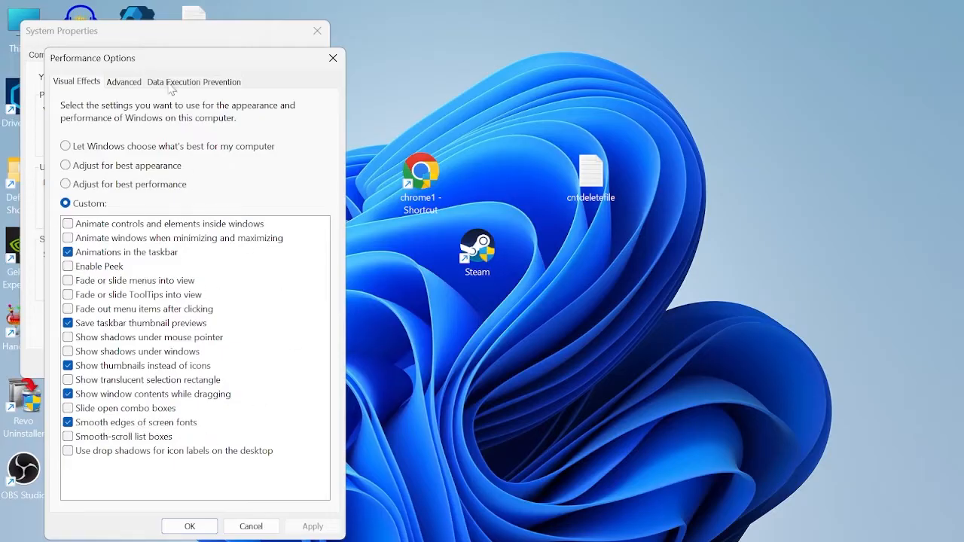
In Virtual Memory, disable automatic paging file management and choose Custom size for C:.
click(124, 81)
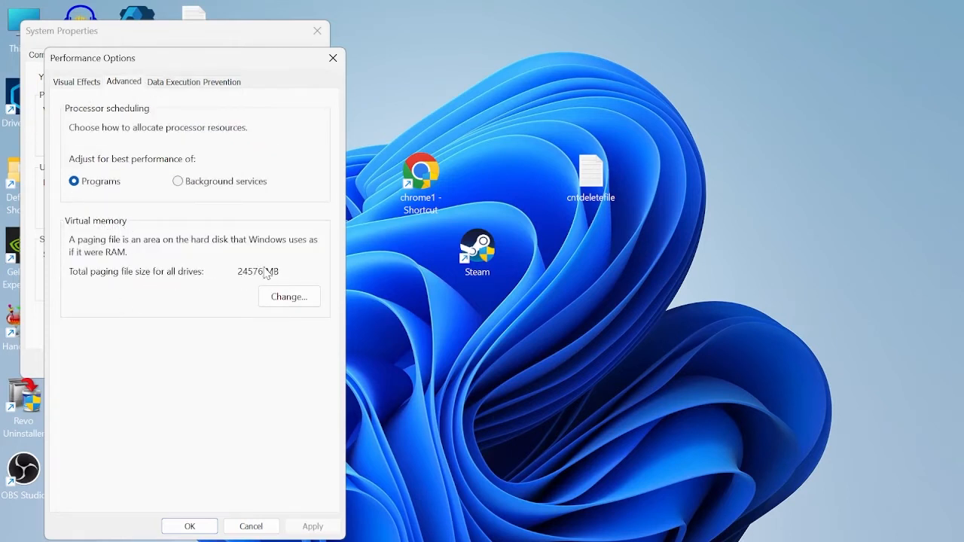
mouse_move(259, 279)
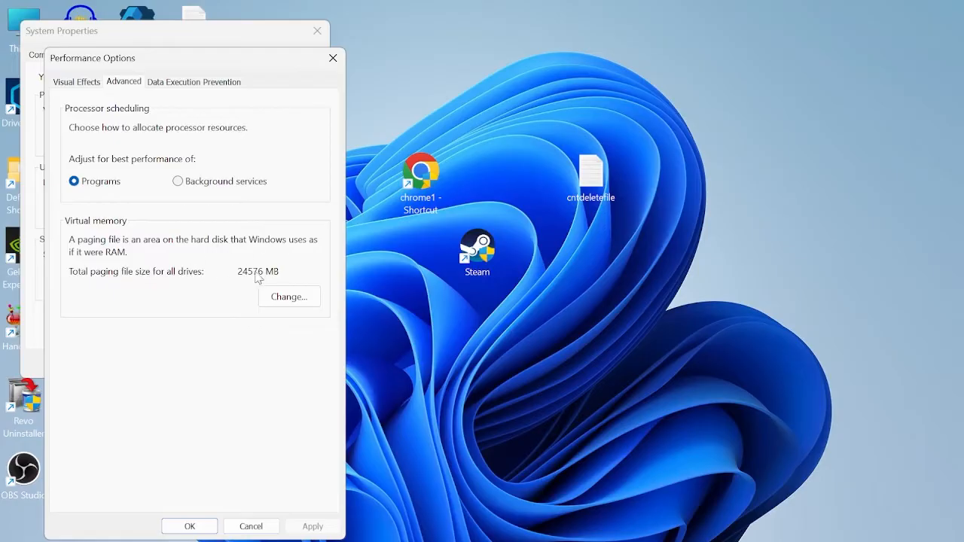
mouse_move(251, 274)
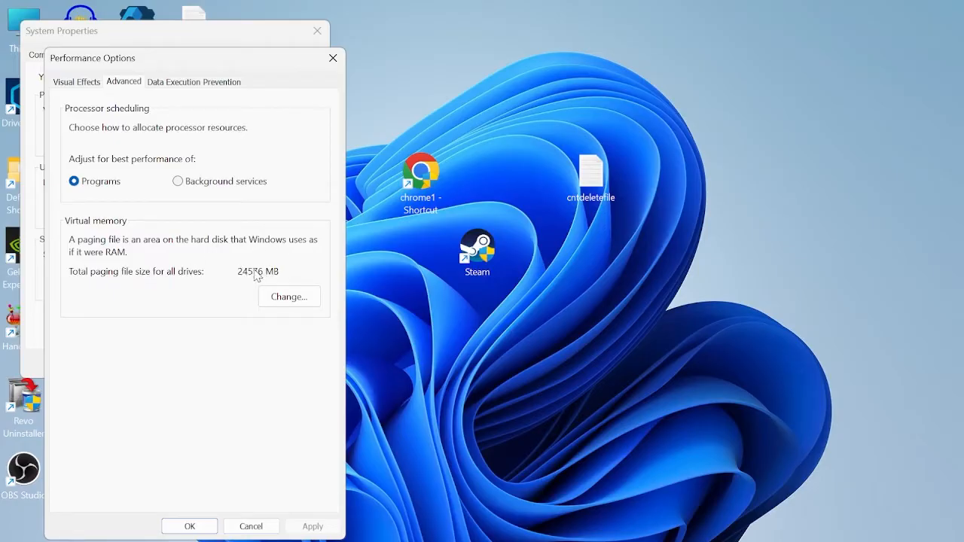
click(288, 296)
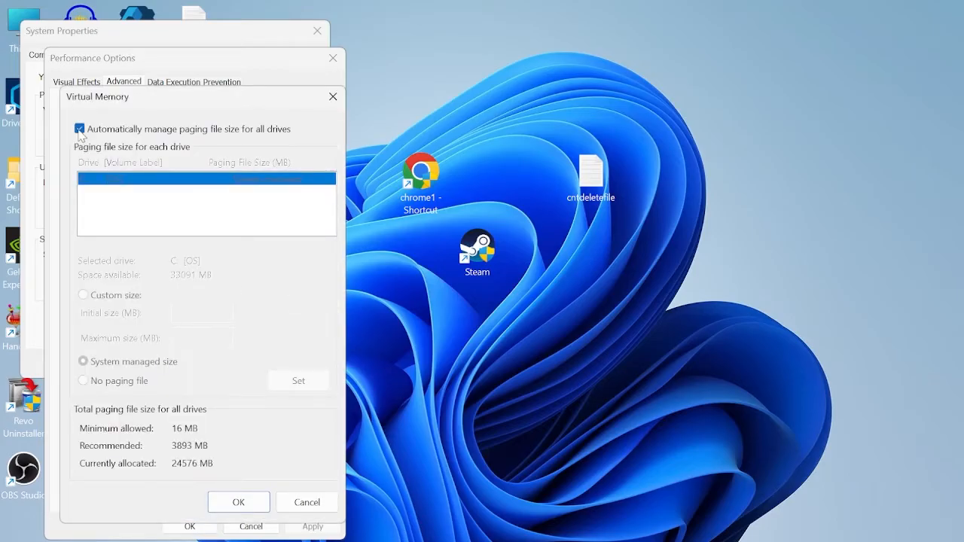
click(79, 128)
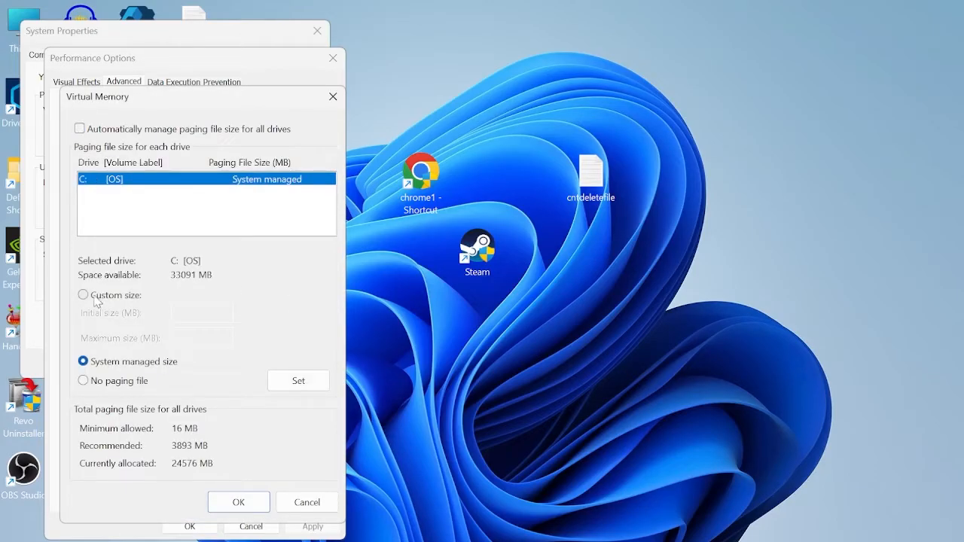
click(82, 295)
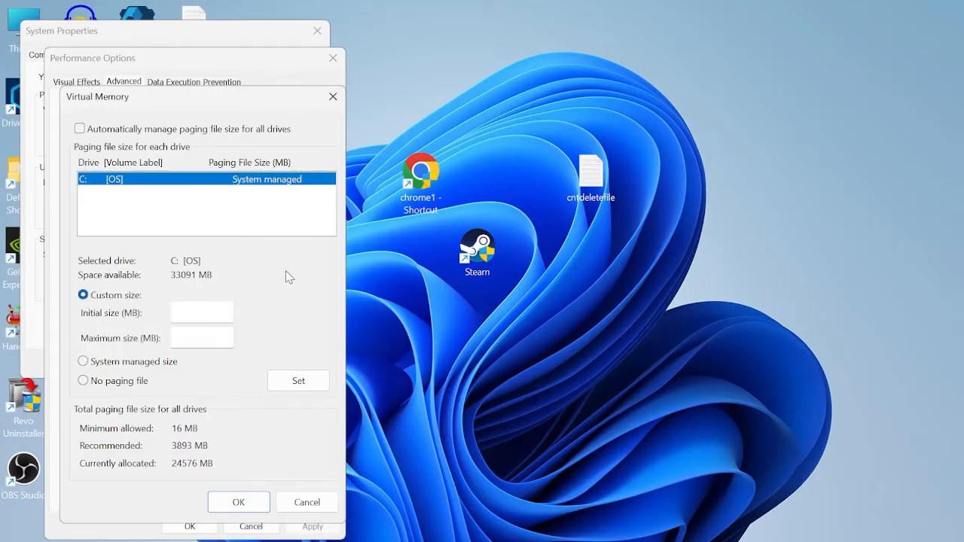
mouse_move(327, 269)
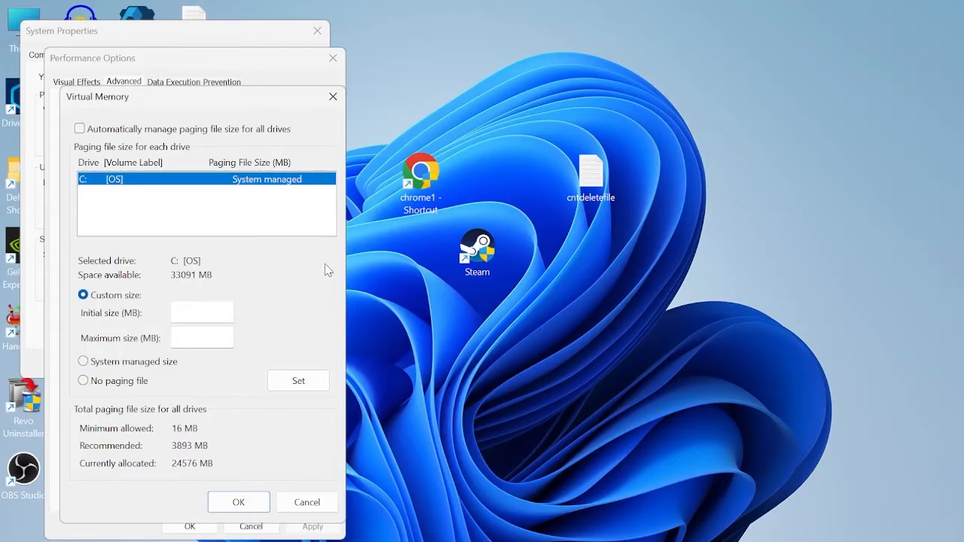
mouse_move(338, 261)
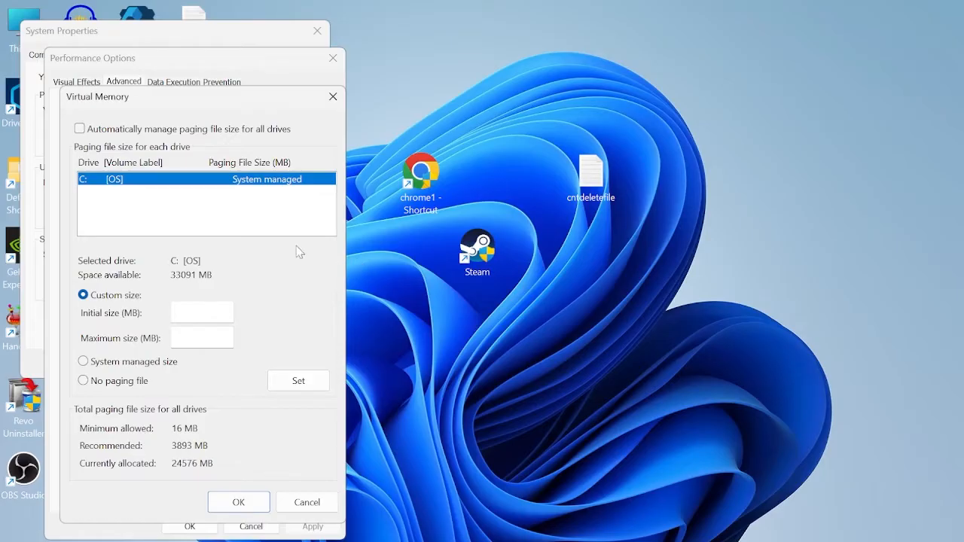
mouse_move(310, 242)
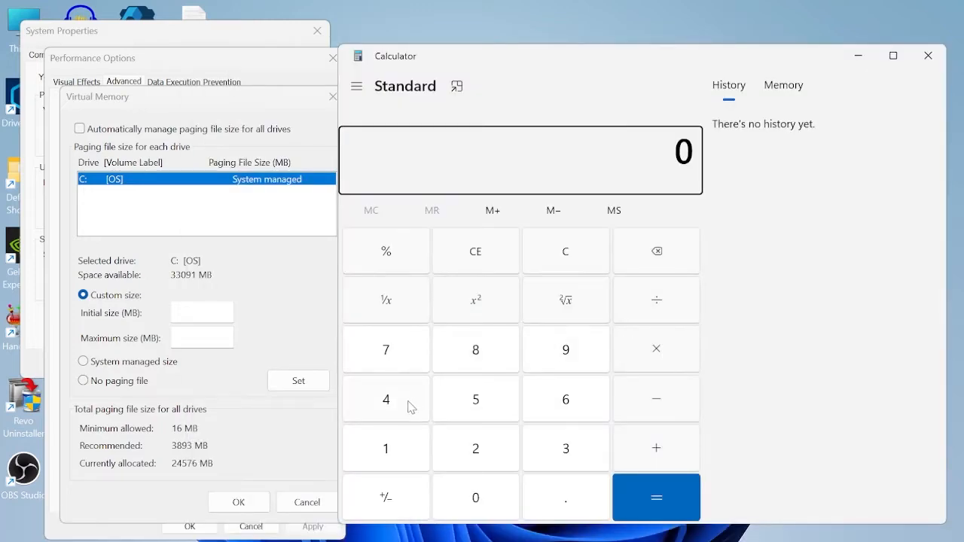
Compute 4×1024×2 = 8,192 and enter 8192 MB as initial and maximum paging size.
click(385, 398)
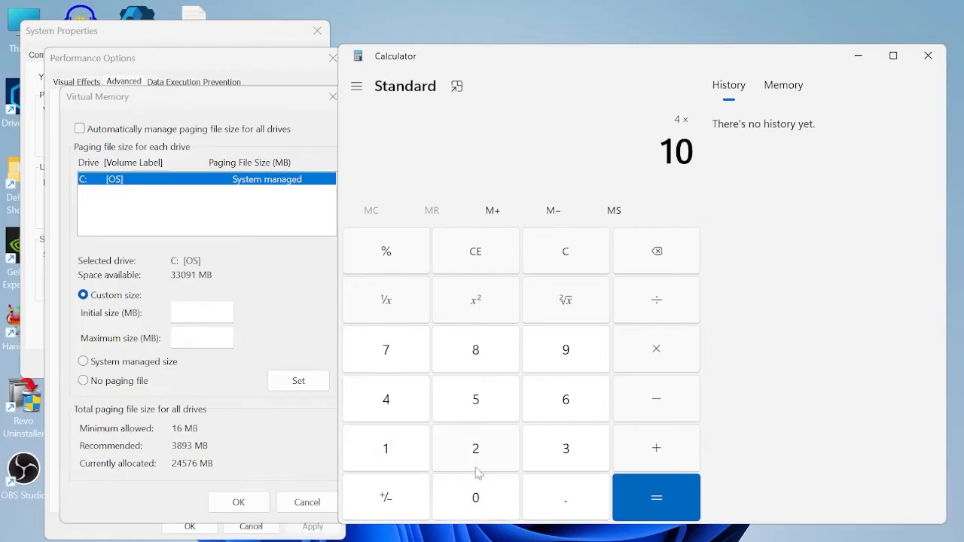
click(656, 497)
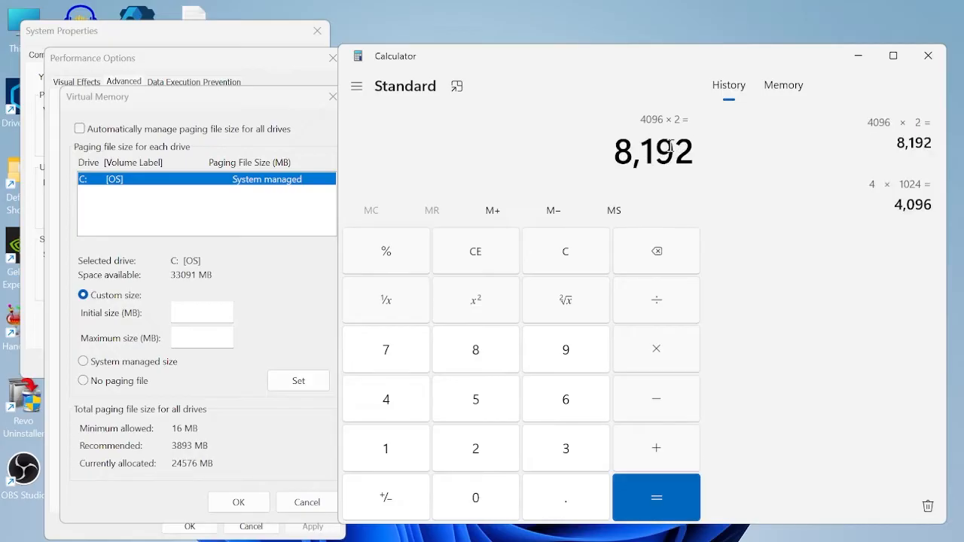
click(201, 312)
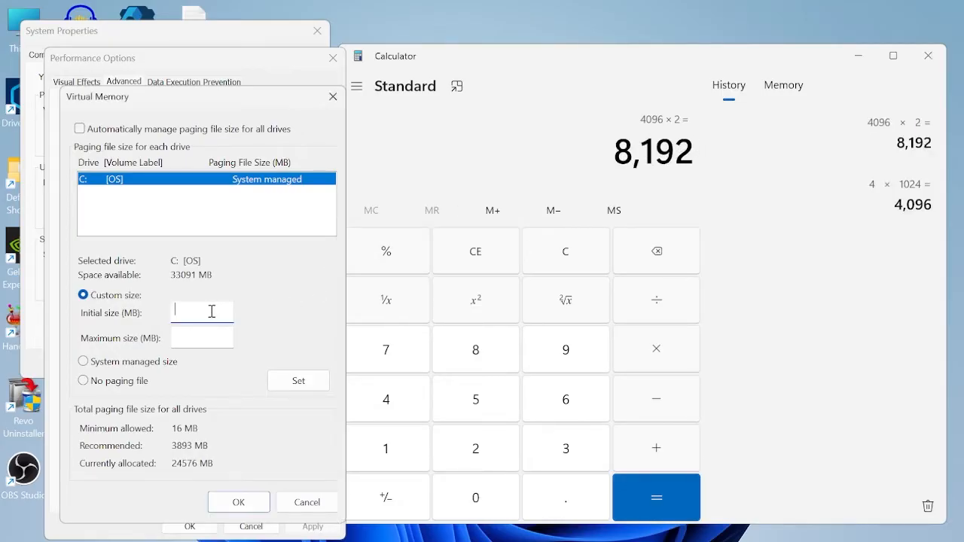
text(81)
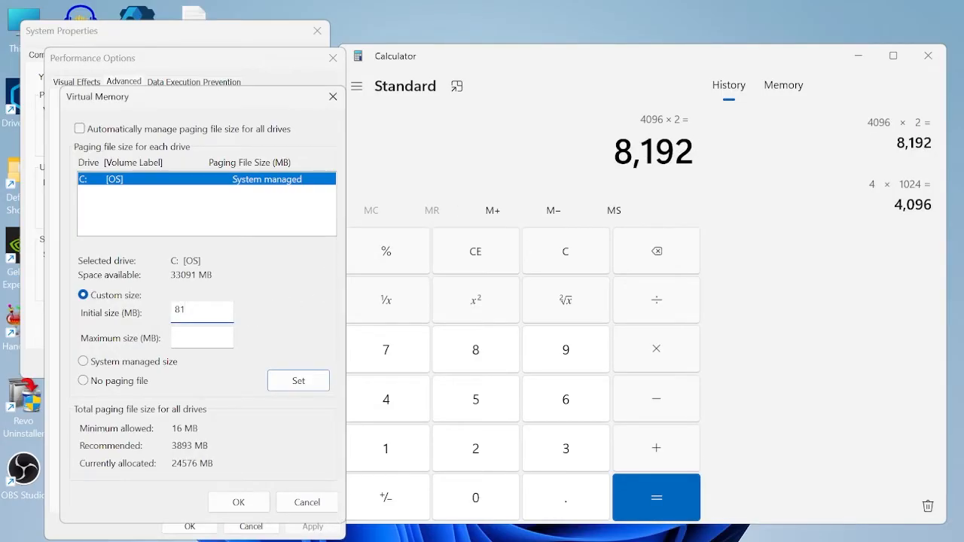
text(8192)
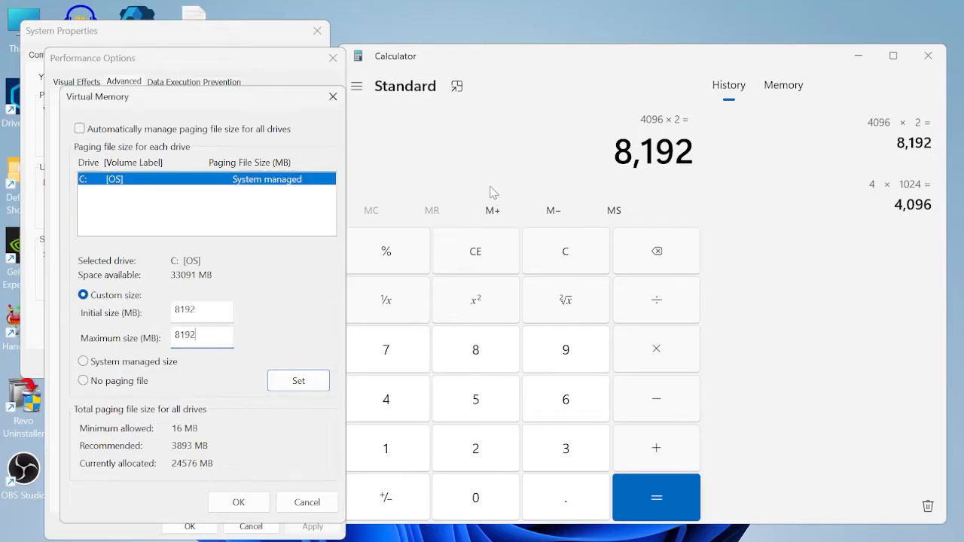
mouse_move(481, 205)
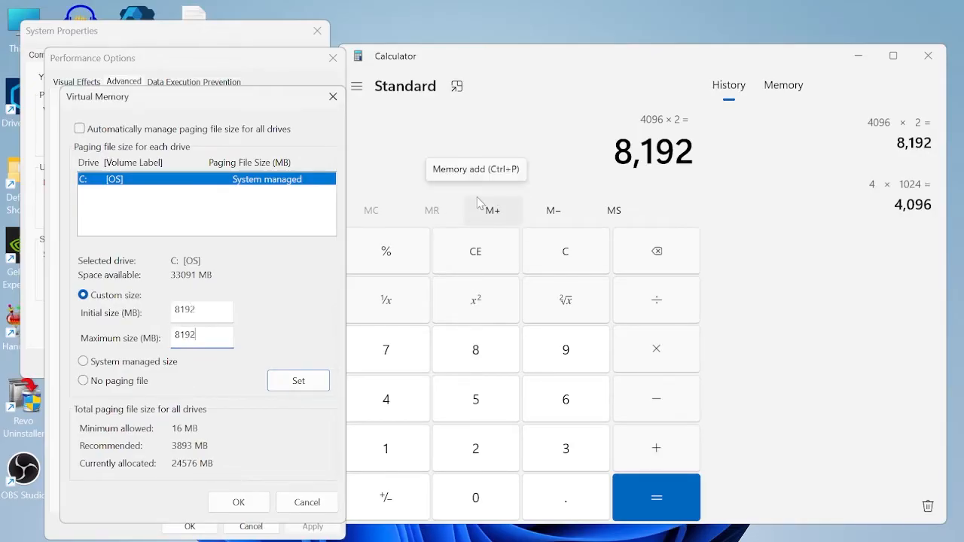
text(sysy)
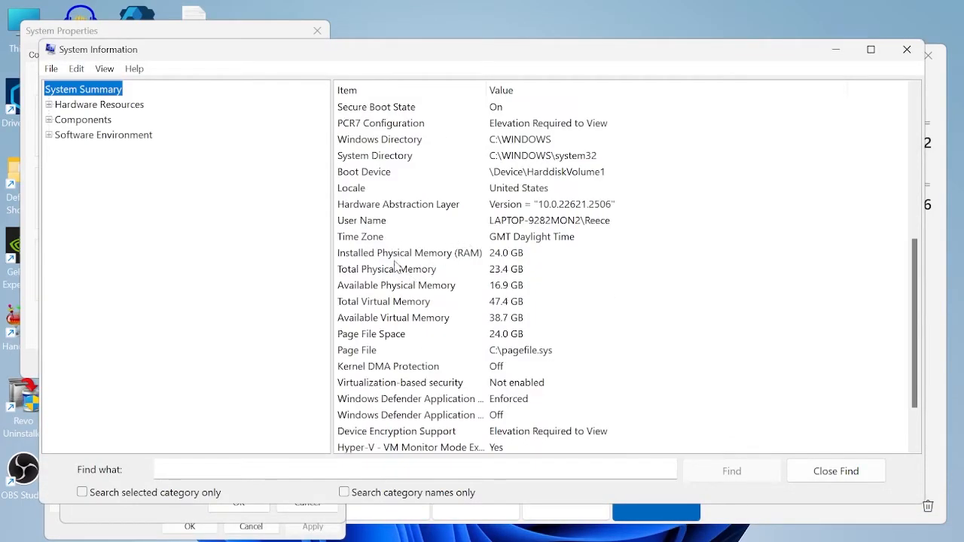
Check Installed Physical Memory (RAM) in System Summary, showing 24.0 GB.
click(409, 252)
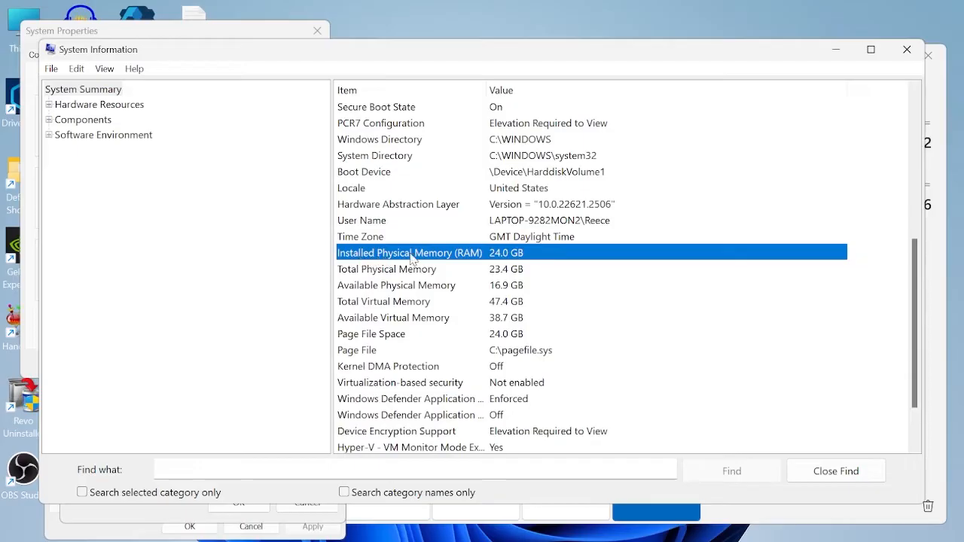
mouse_move(502, 258)
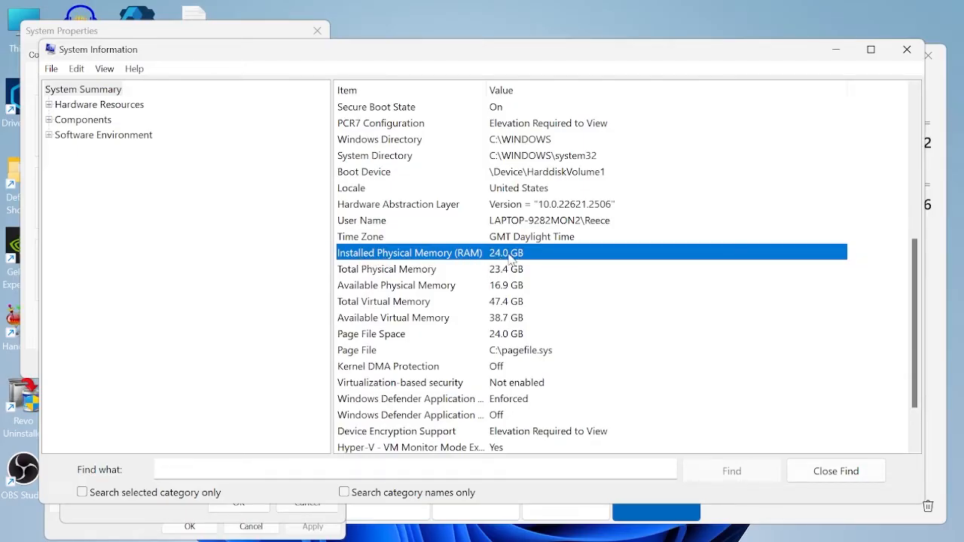
mouse_move(905, 49)
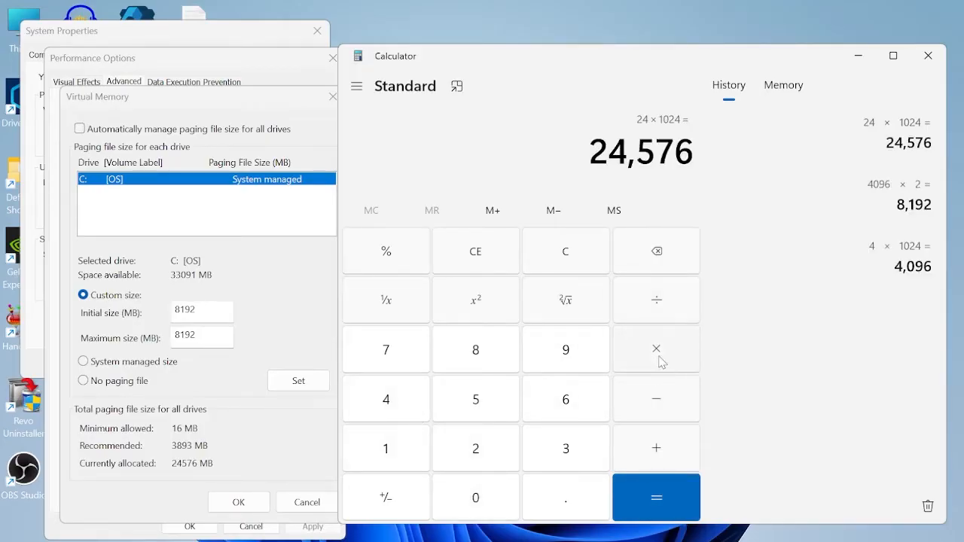
Apply 49152 MB (24×1024×2) as both paging file sizes and accept the restart notice.
click(656, 498)
text(49152)
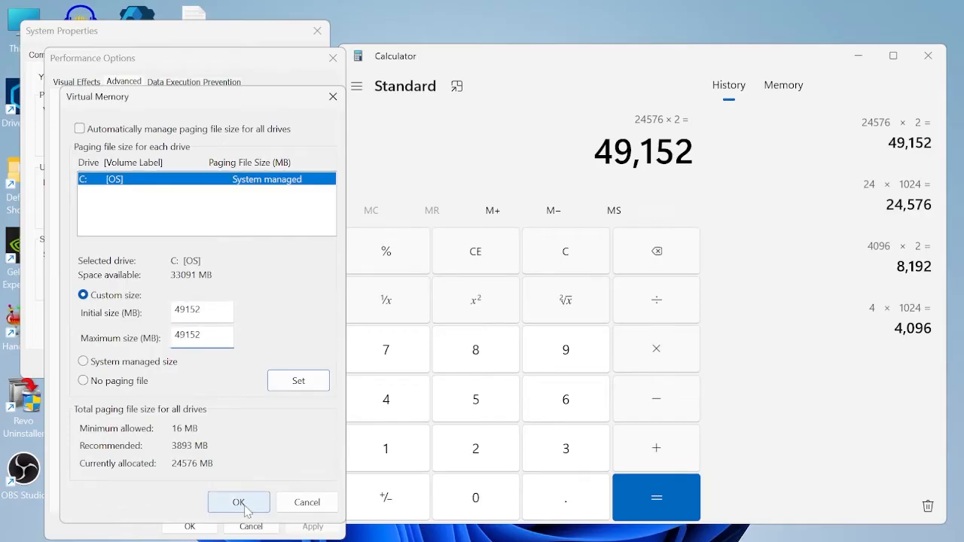
click(238, 502)
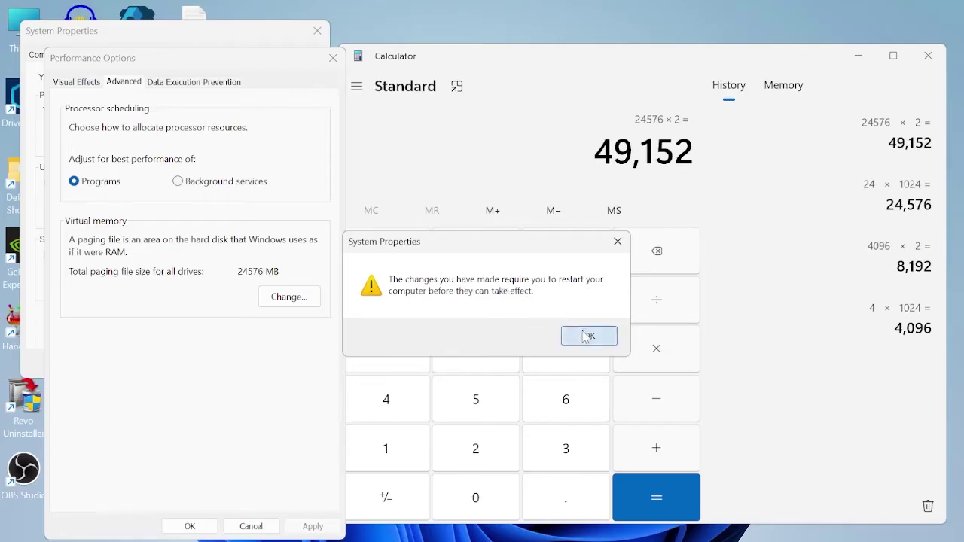
click(588, 336)
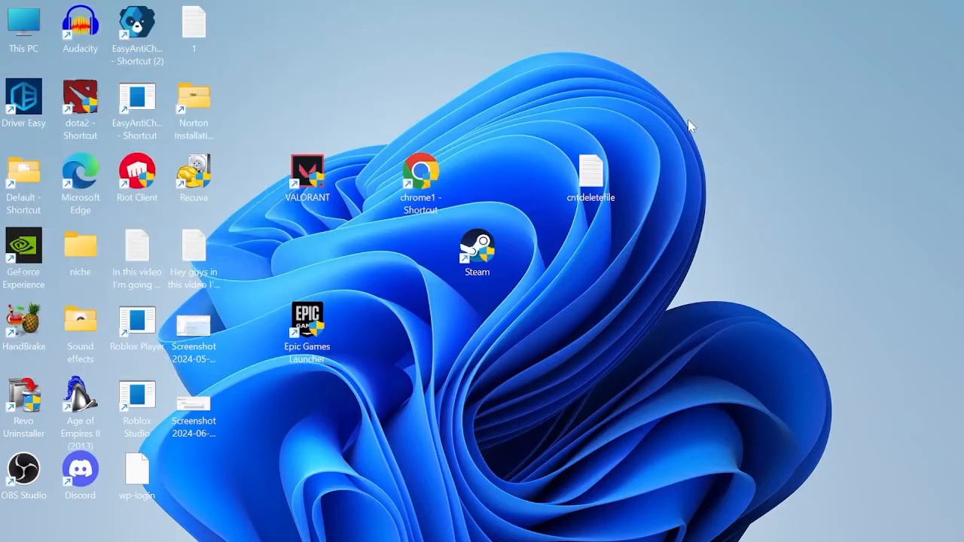
Confirm the High performance power plan is selected in Power Options, then close it.
text(control Panel)
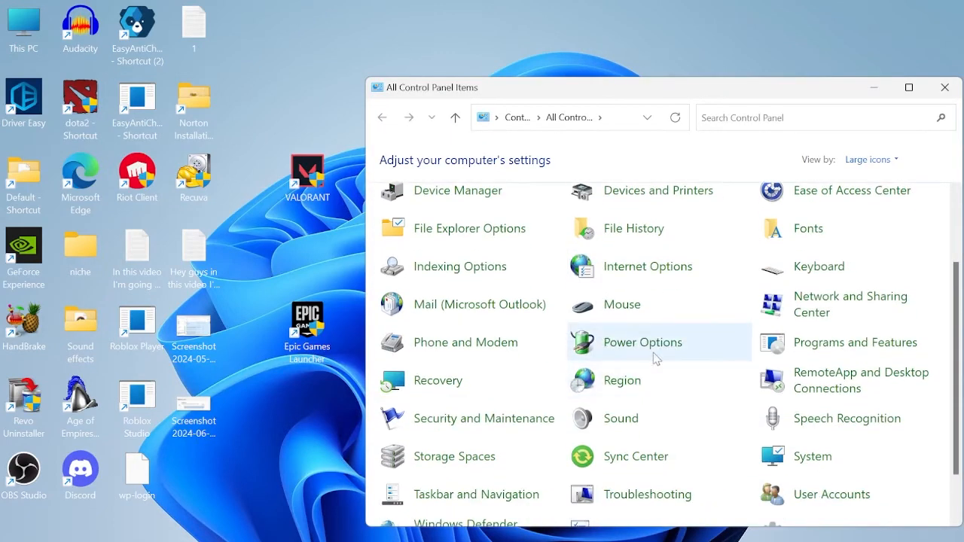
click(642, 341)
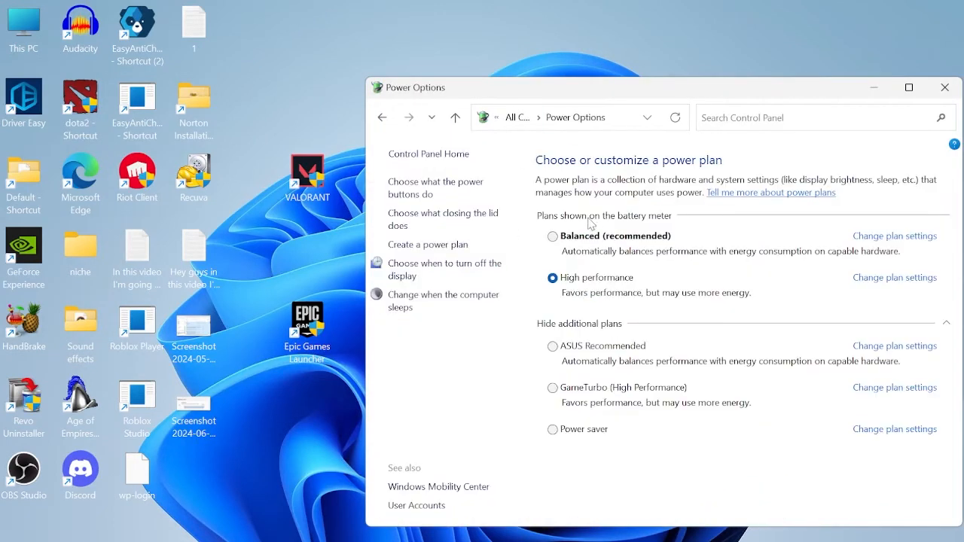
mouse_move(602, 286)
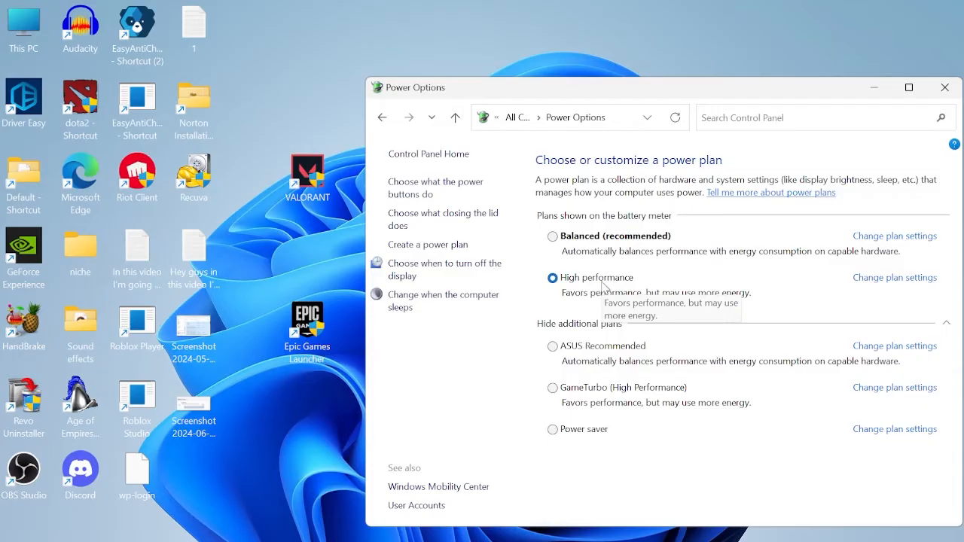
click(942, 87)
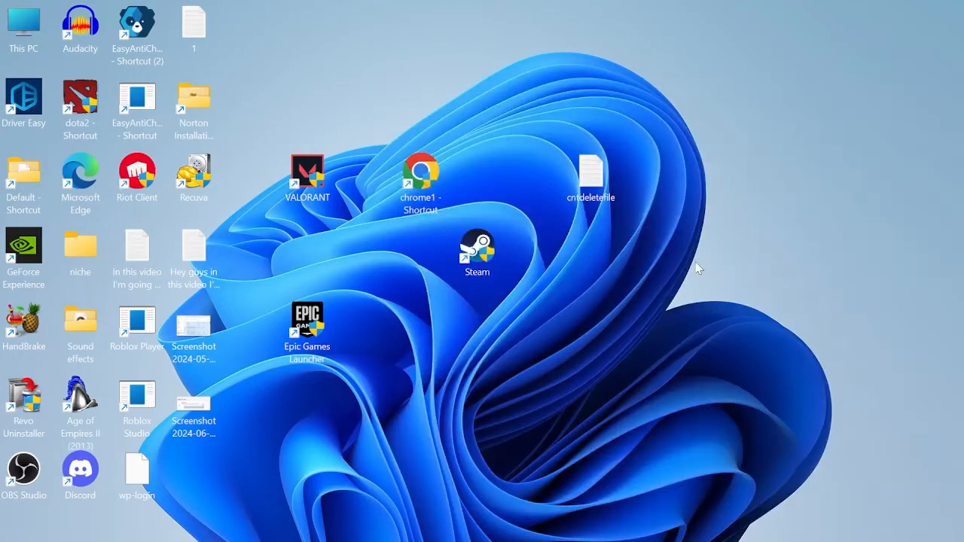
Launch msconfig, hide Microsoft services, disable all remaining services, and go to Startup.
text(run)
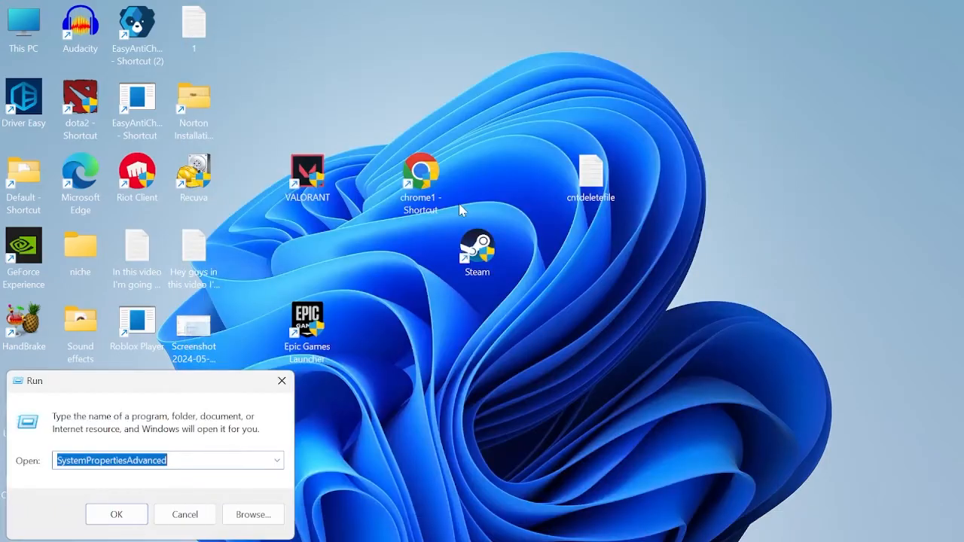
text(msconf)
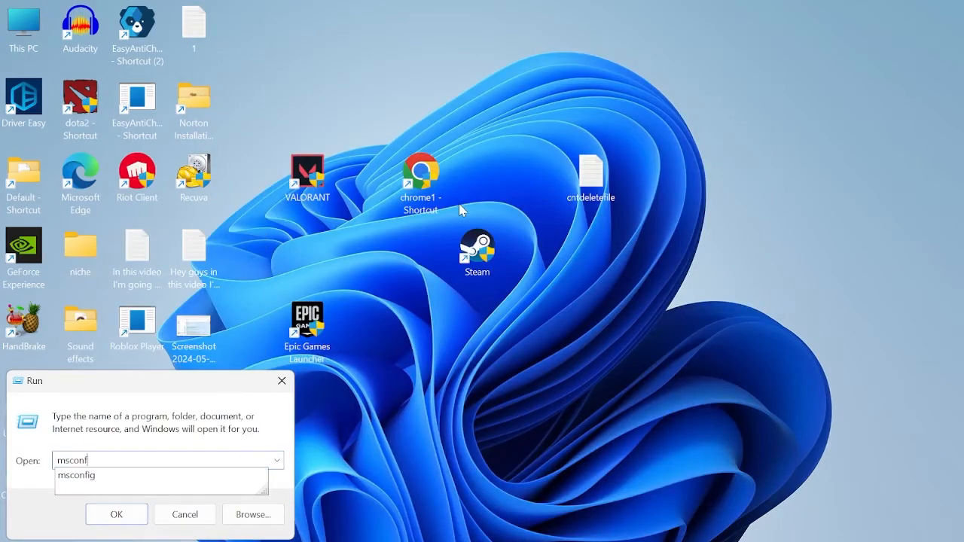
click(116, 514)
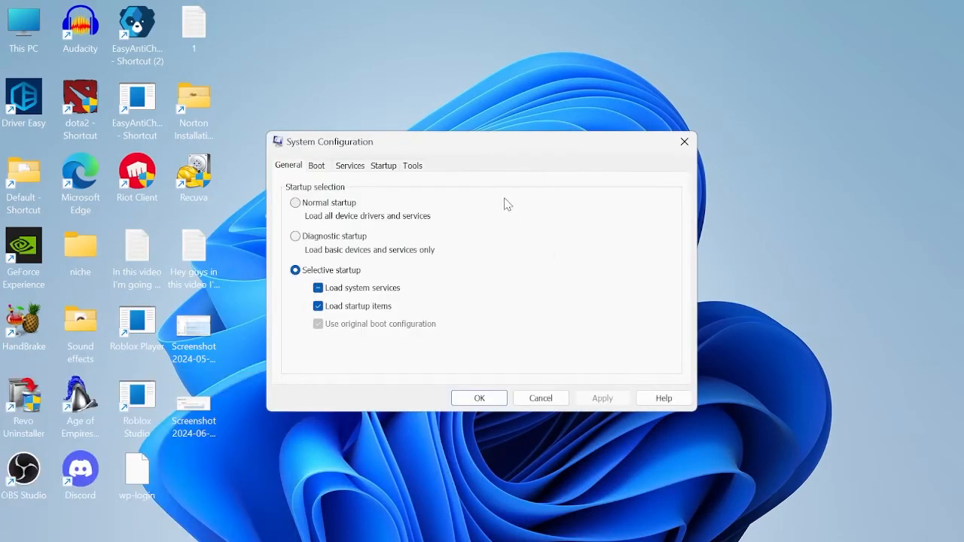
mouse_move(440, 200)
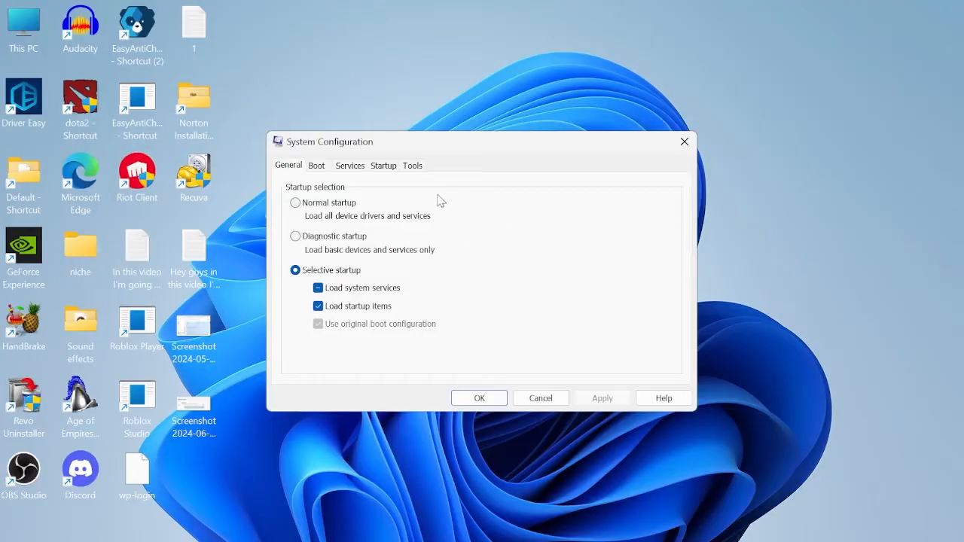
click(349, 165)
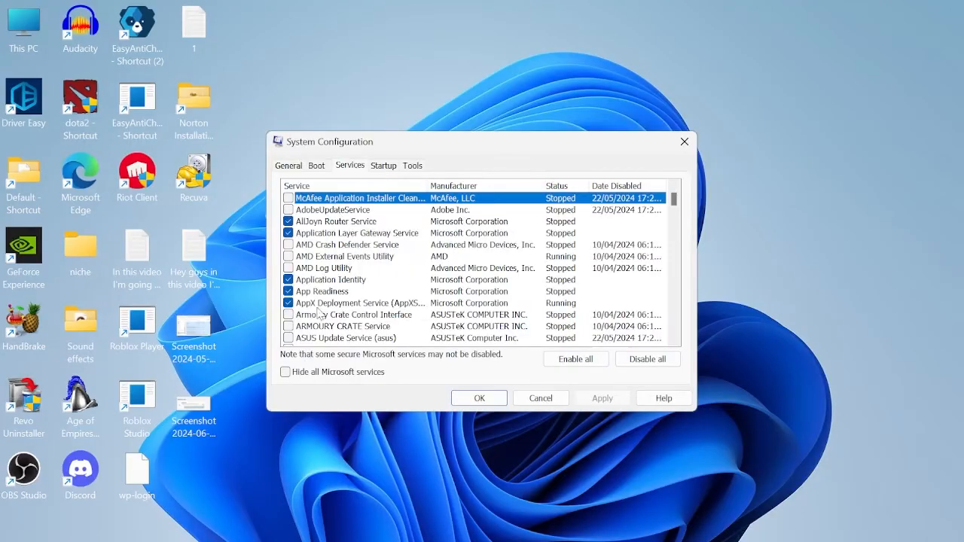
click(285, 372)
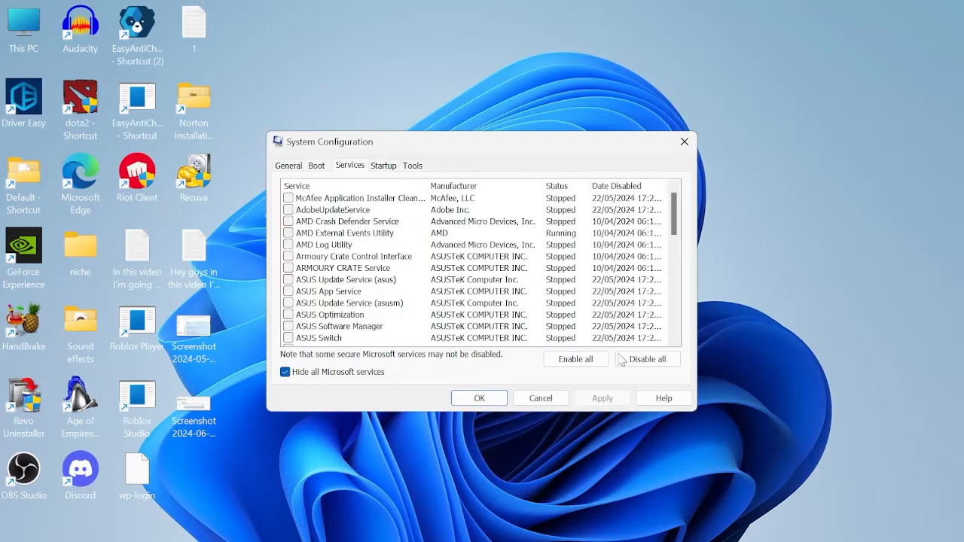
click(358, 198)
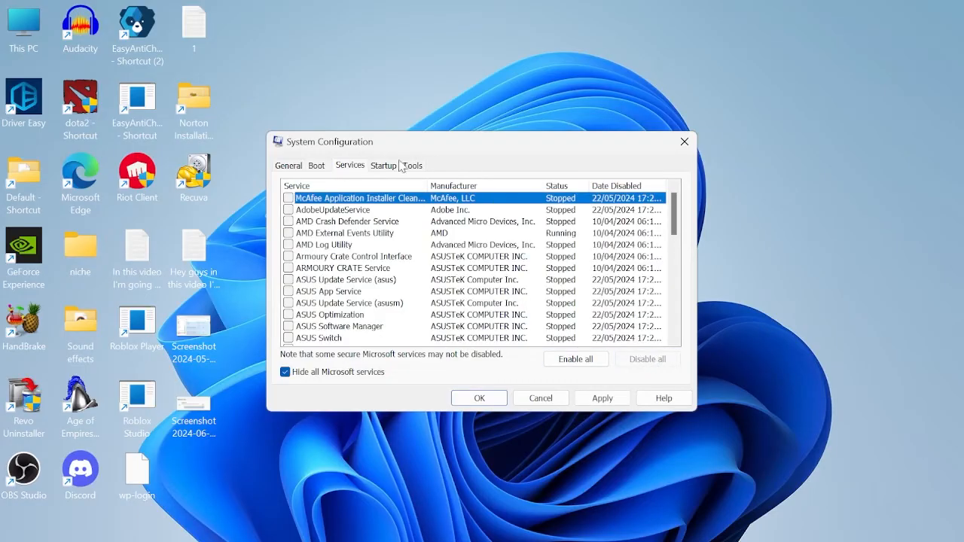
click(383, 165)
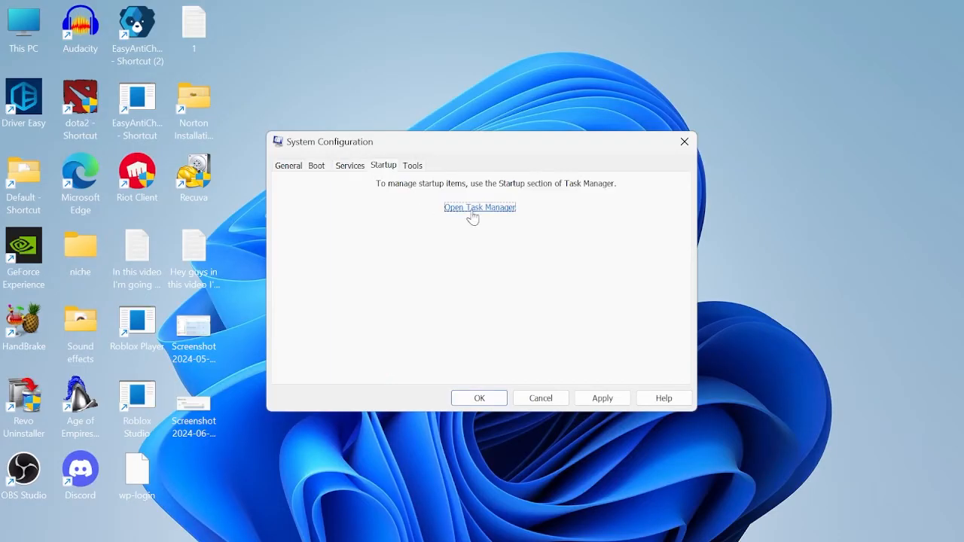
Review Task Manager's startup apps, including EpicGamesLauncher, then exit System Configuration without restarting.
click(479, 208)
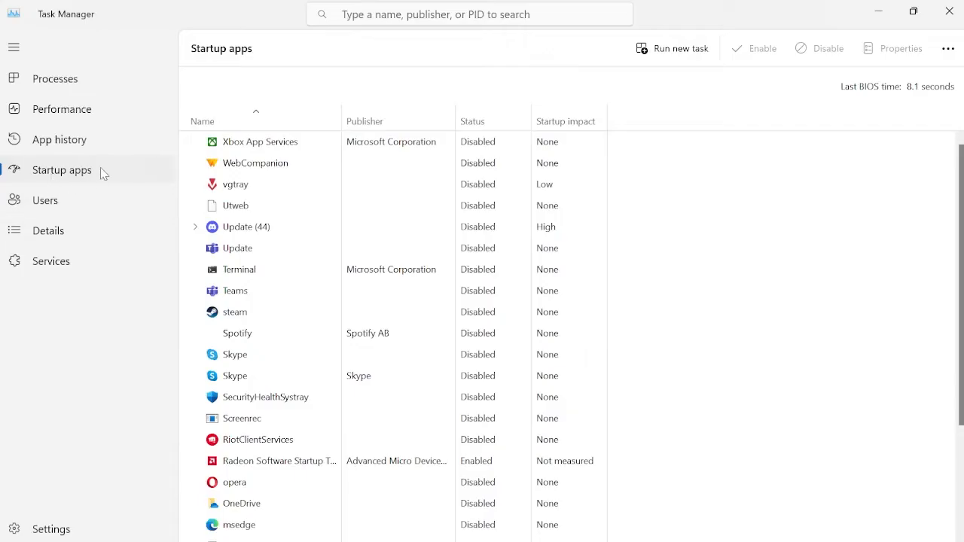
scroll(down, 3)
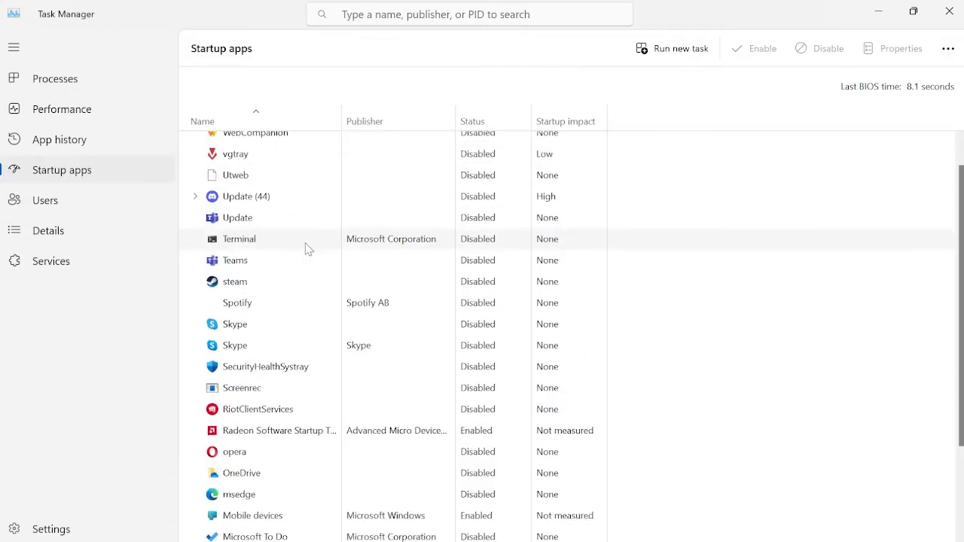
scroll(down, 3)
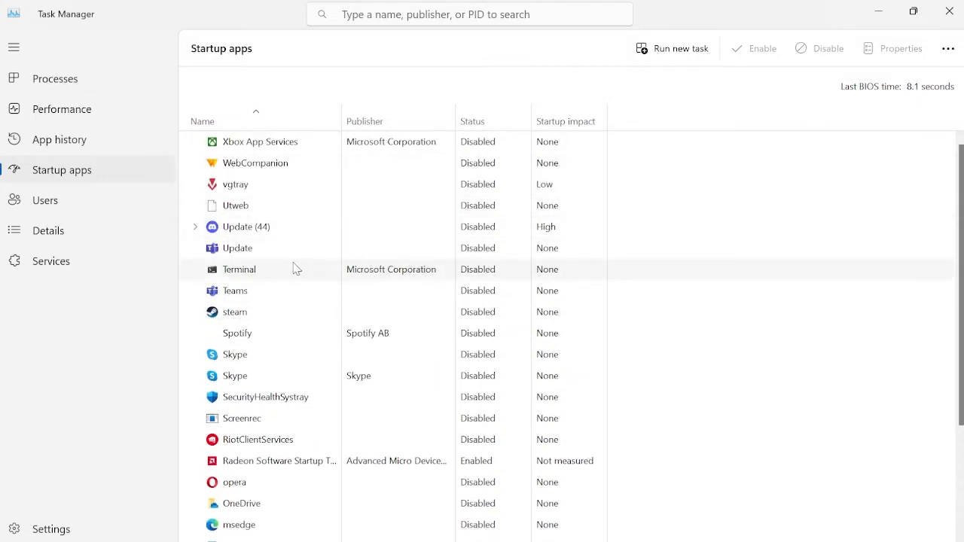
mouse_move(256, 290)
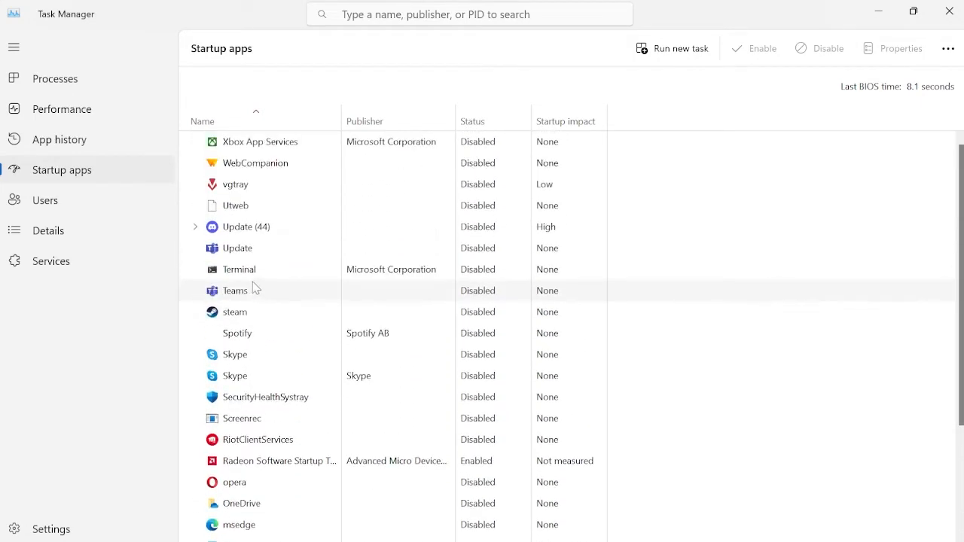
scroll(down, 3)
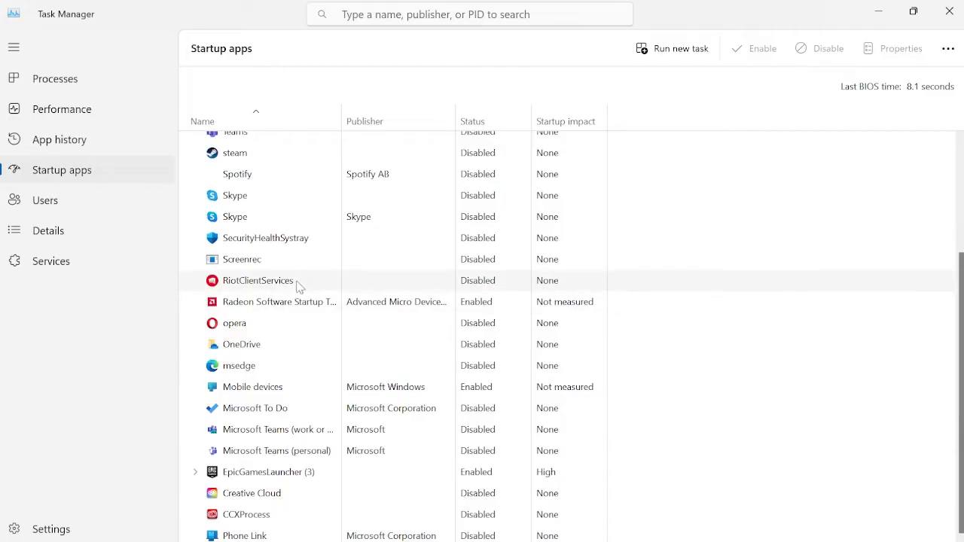
mouse_move(271, 475)
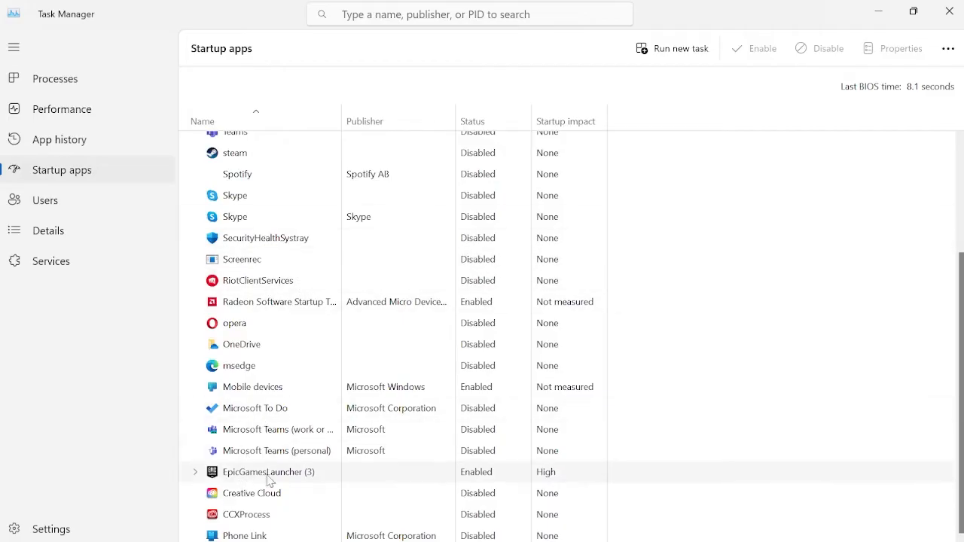
mouse_move(256, 475)
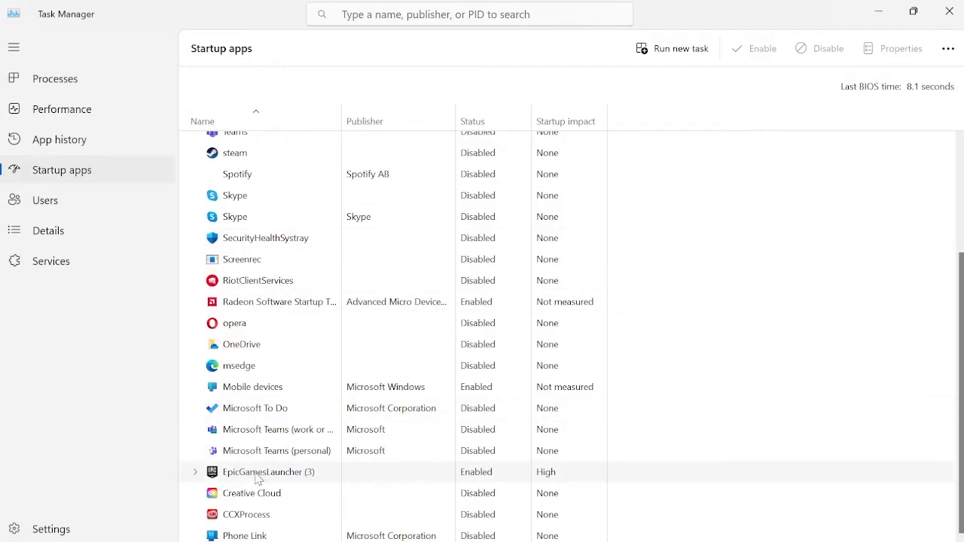
right_click(257, 476)
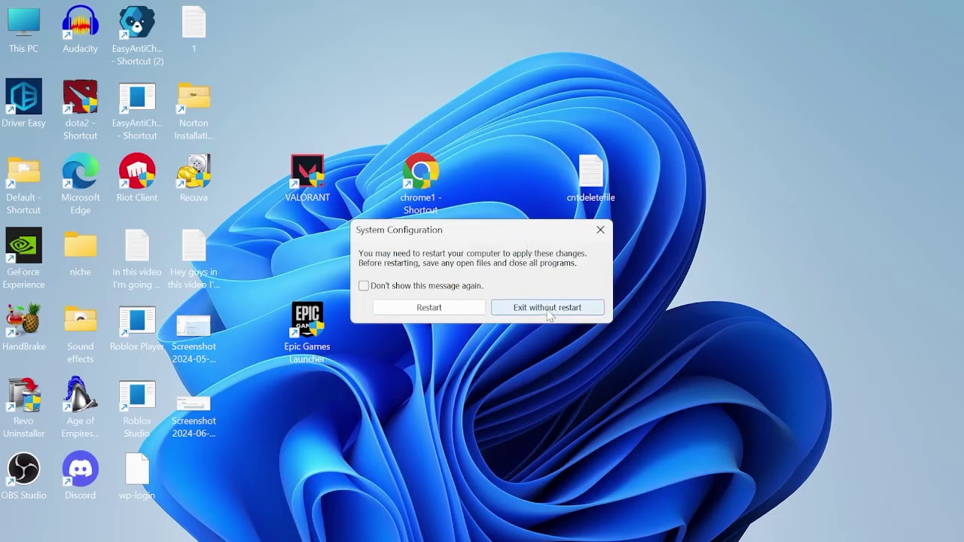
click(546, 307)
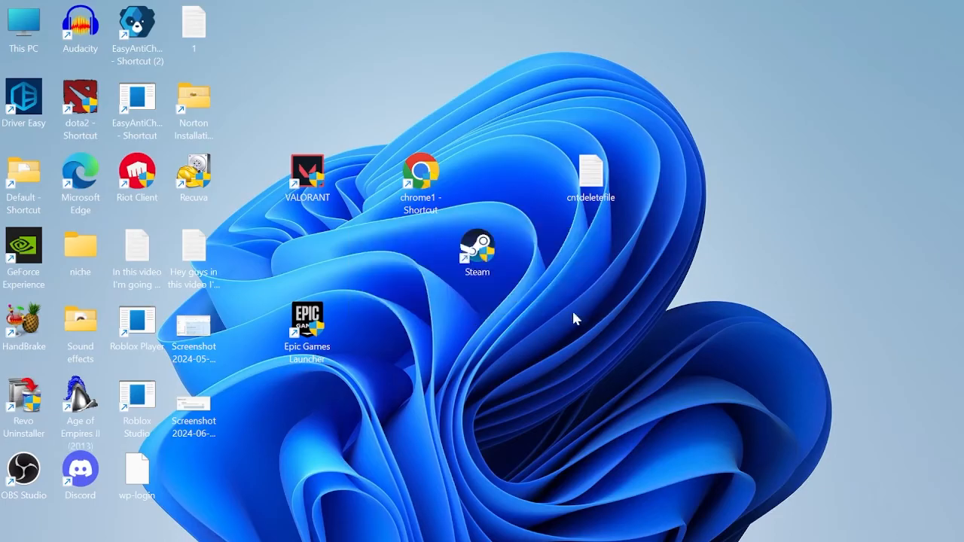
mouse_move(604, 382)
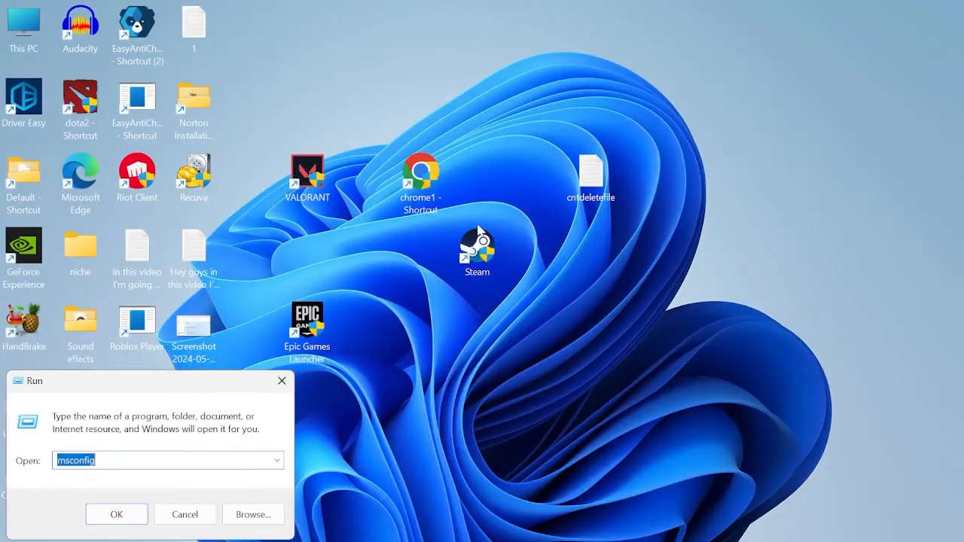
Delete all 38 items from the Windows Temp folder, leaving 6 in use, and close it.
text(temp)
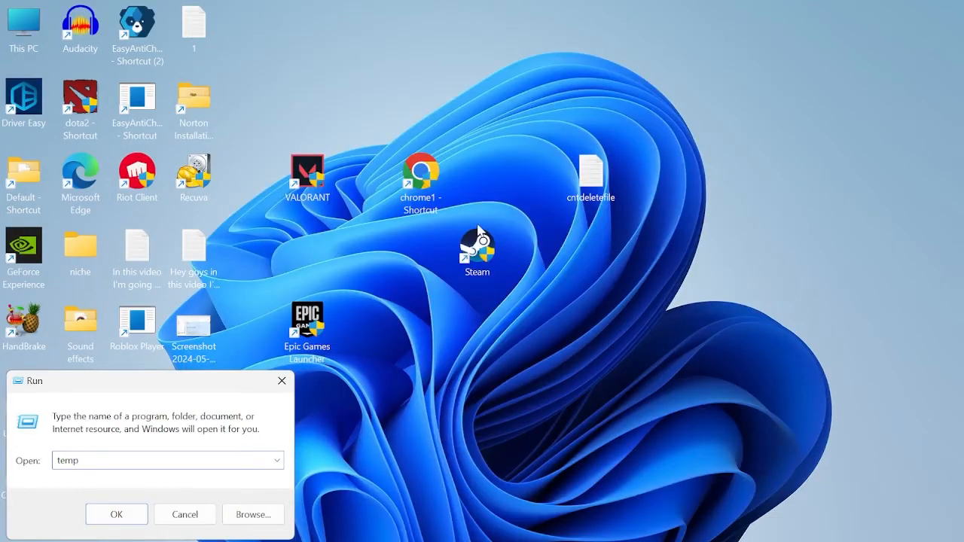
click(116, 514)
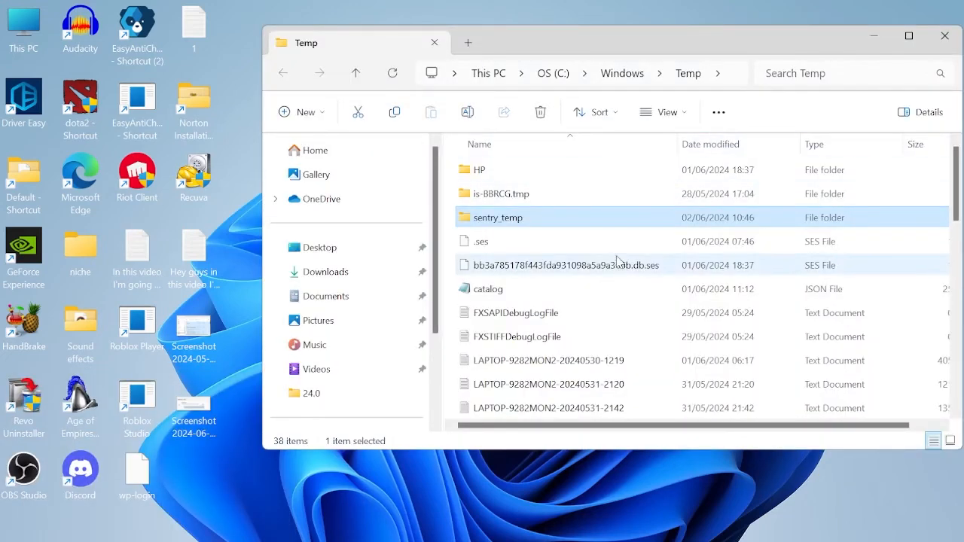
key(ctrl+a)
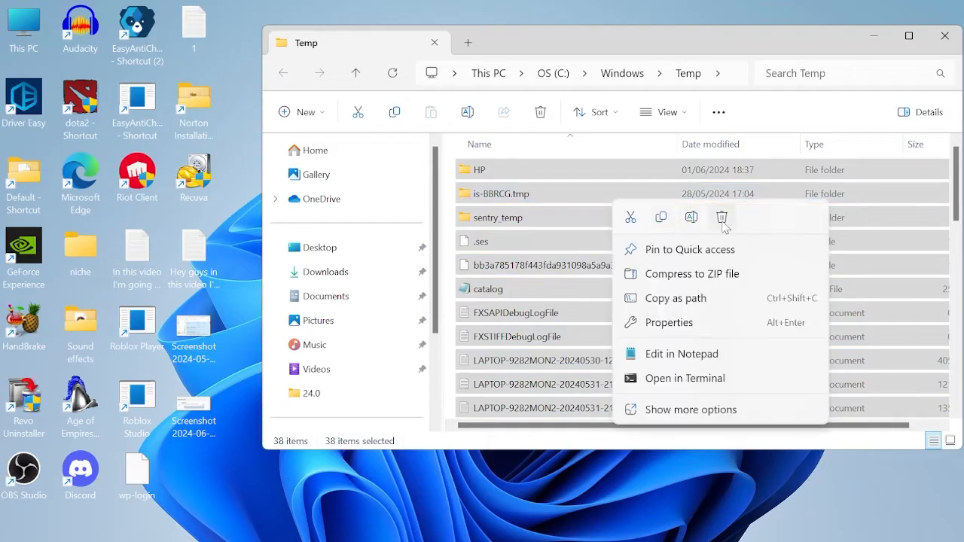
click(720, 217)
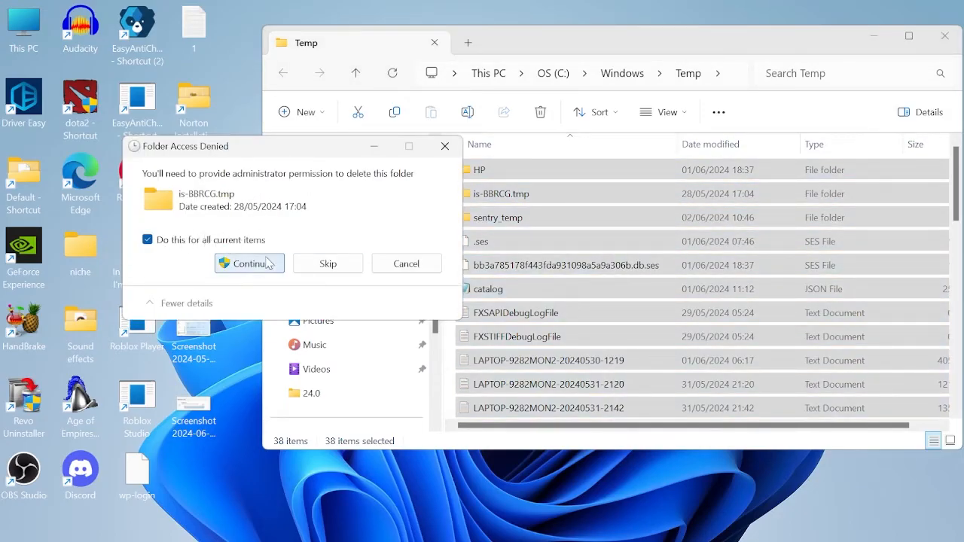
click(249, 263)
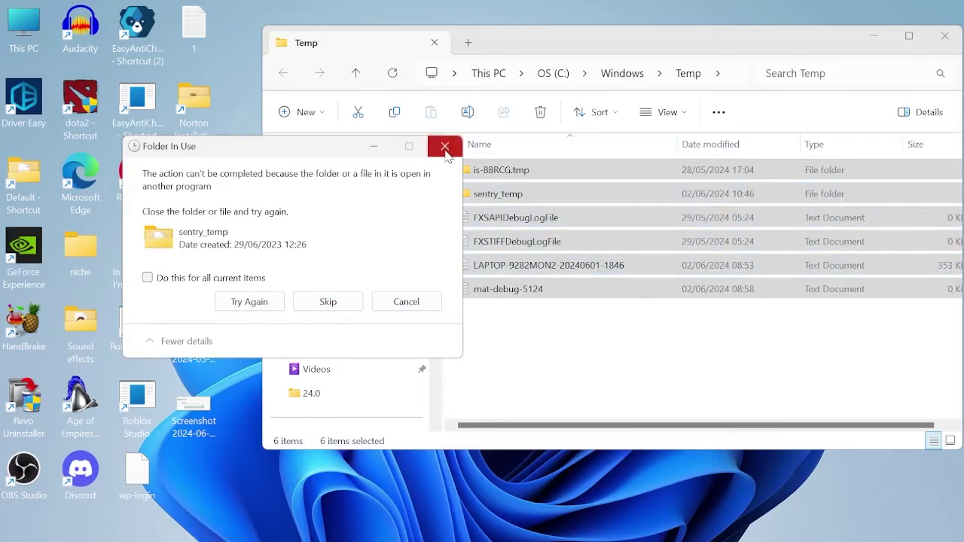
click(444, 146)
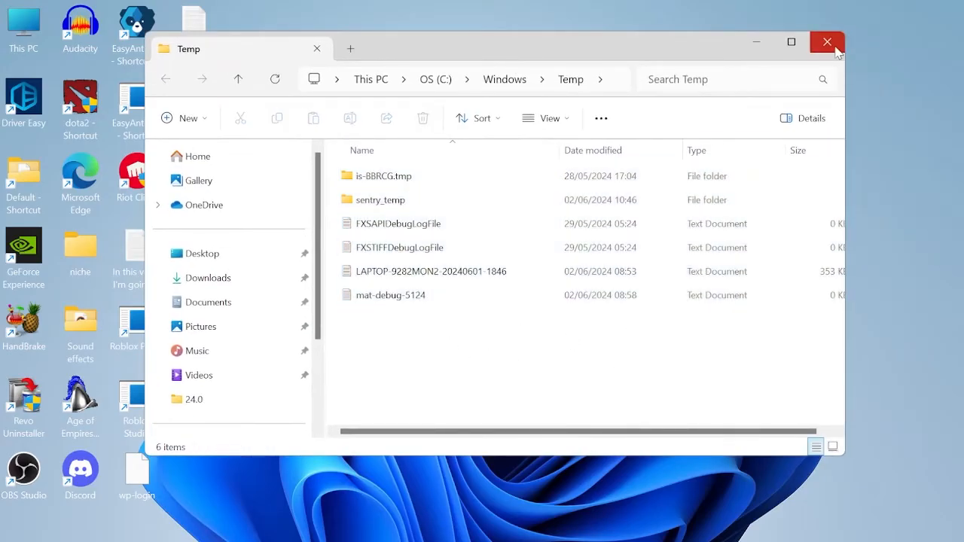
click(826, 43)
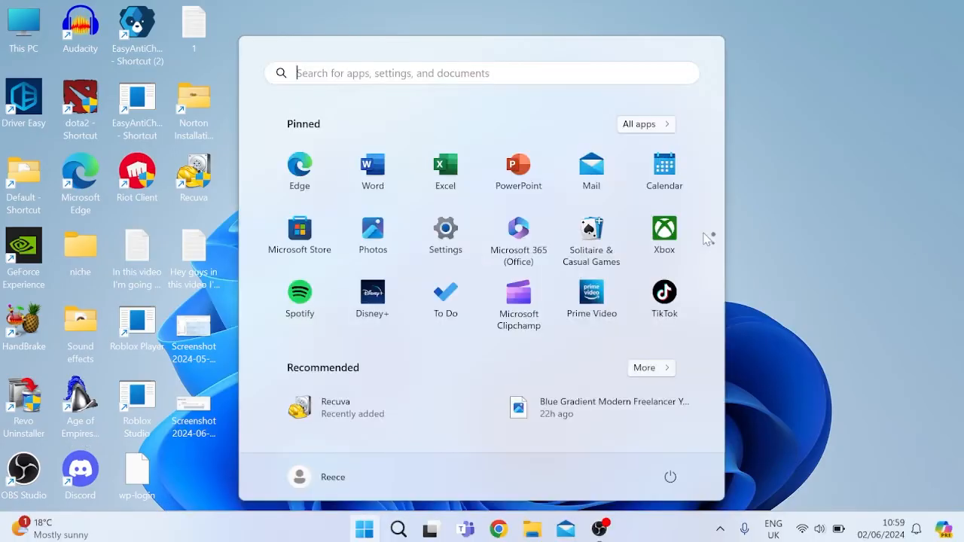
Delete the contents of the user %temp% folder, reducing 257 items to 5 protected ones.
text(run)
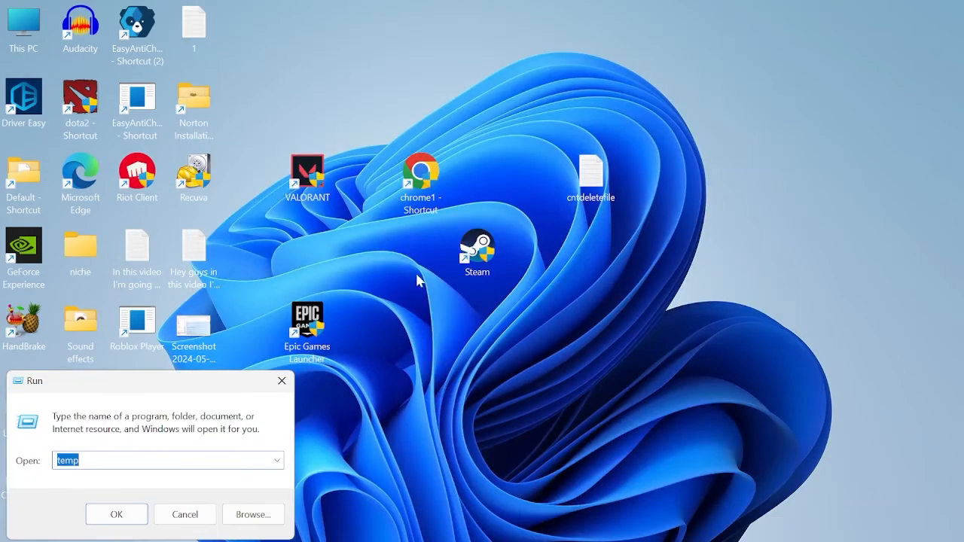
text(%temp)
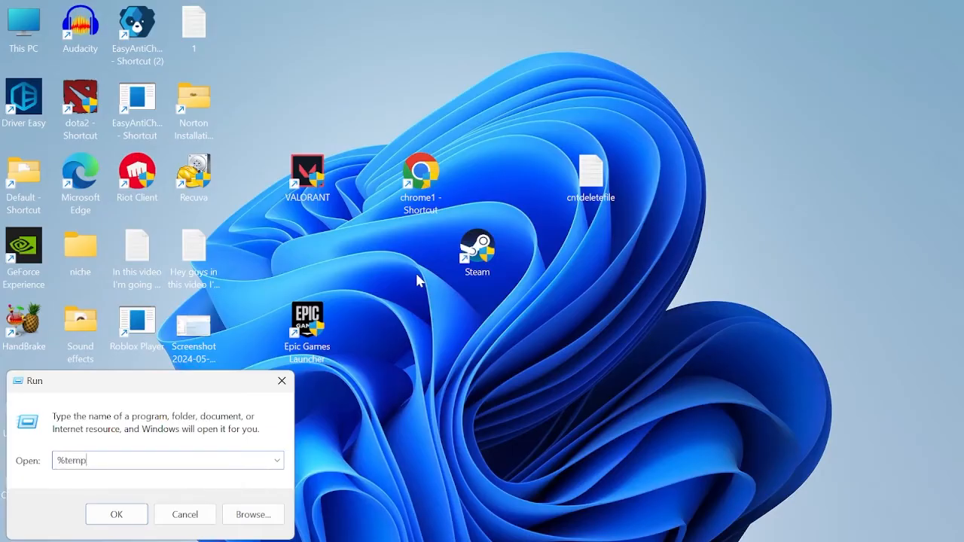
click(116, 515)
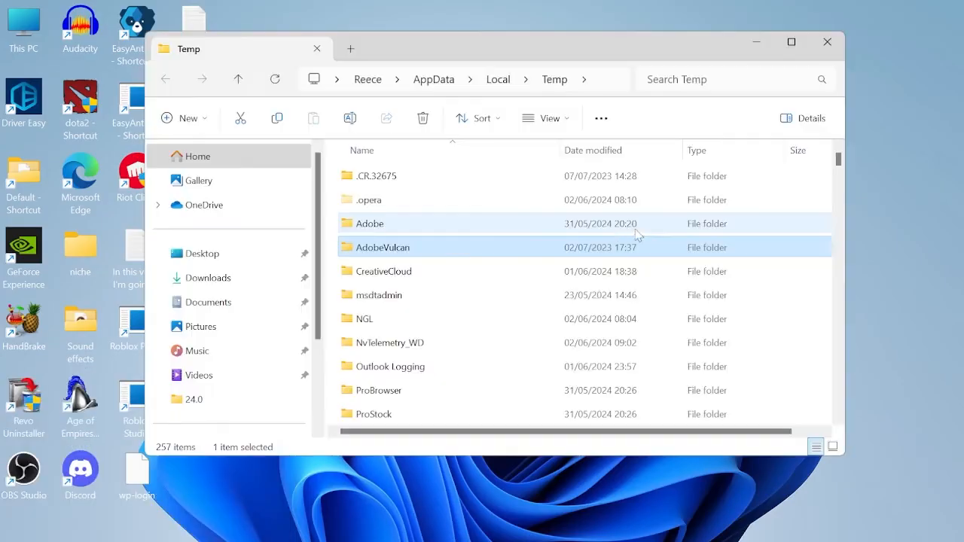
mouse_move(502, 215)
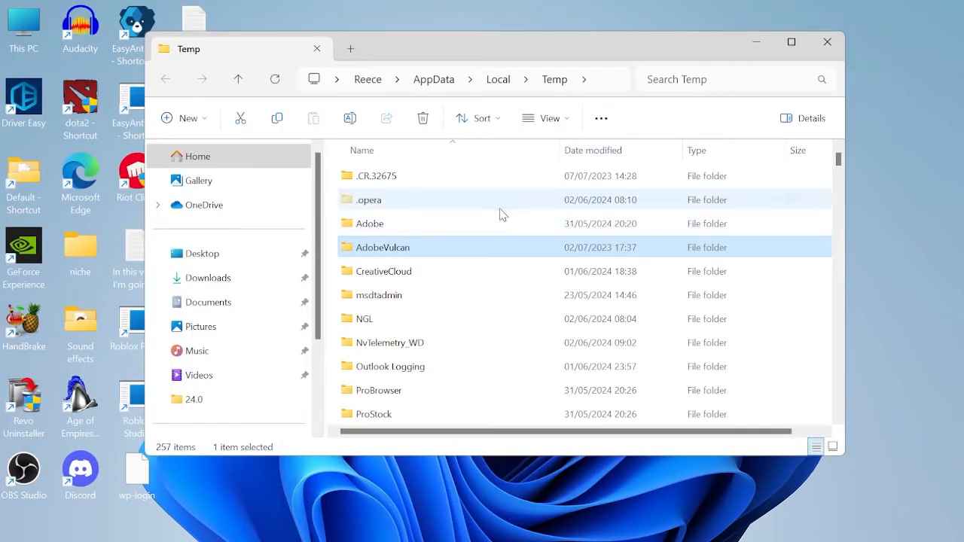
right_click(502, 215)
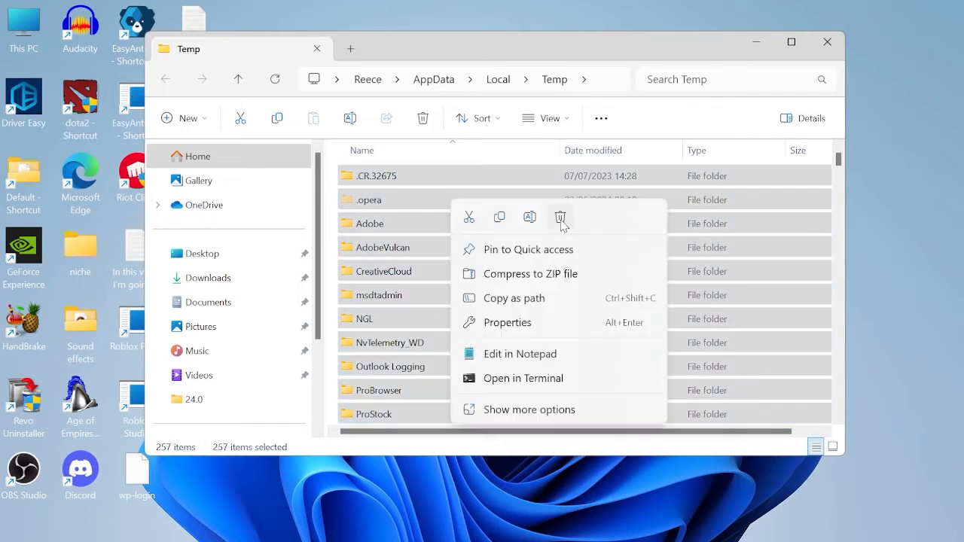
click(559, 216)
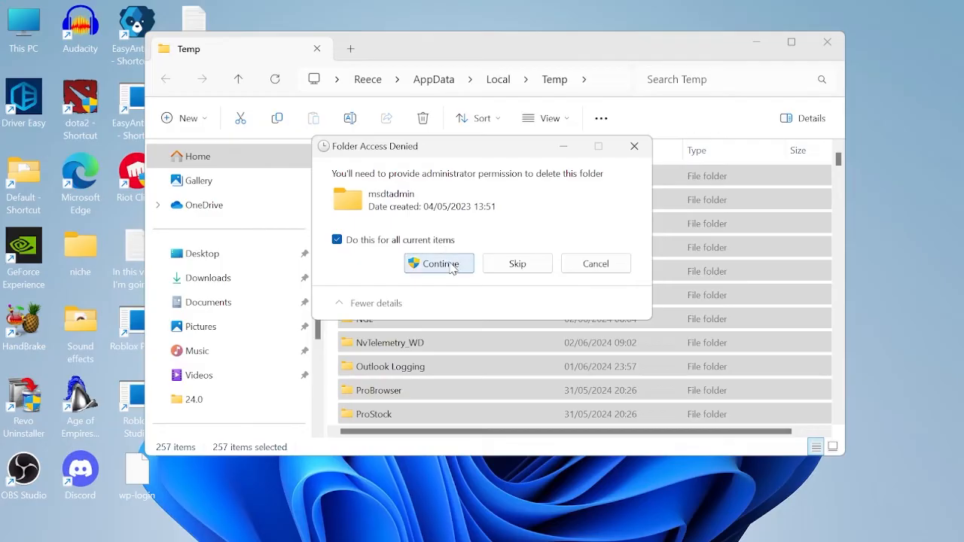
click(438, 263)
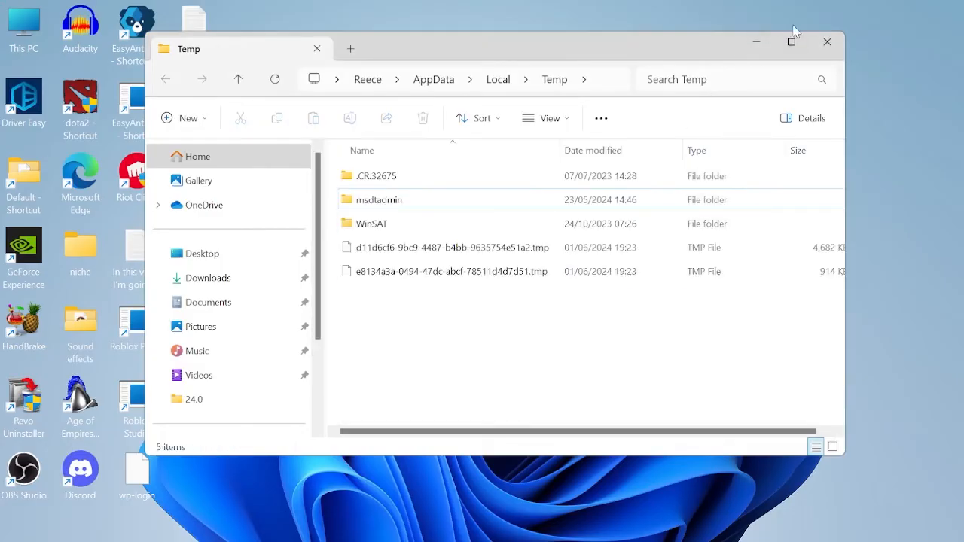
click(361, 526)
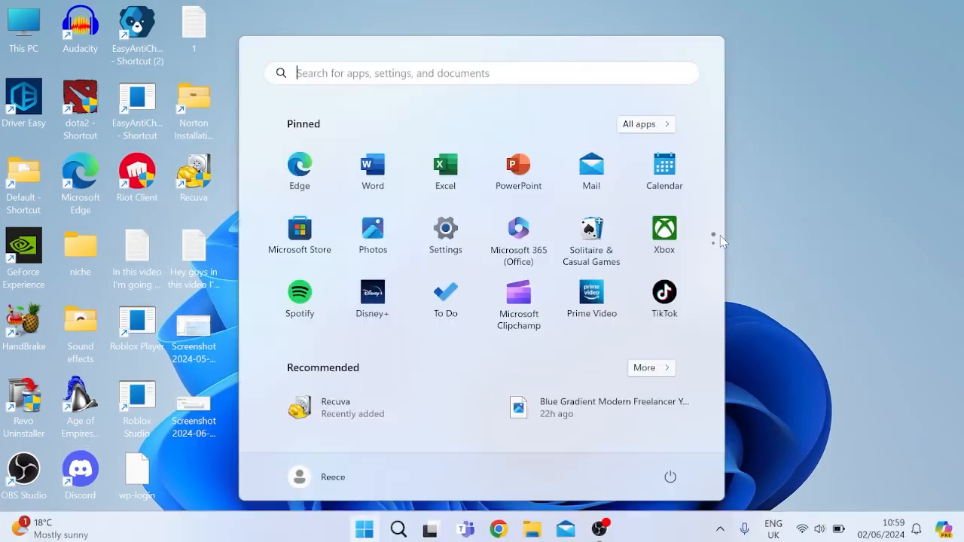
Sort Installed apps by Size (Large to small) and scroll through the list.
text(programs)
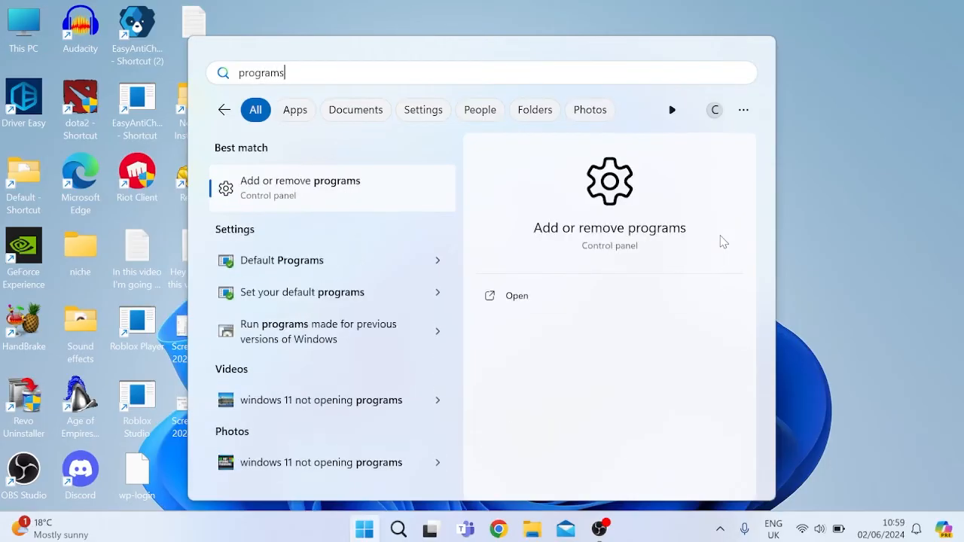
mouse_move(345, 196)
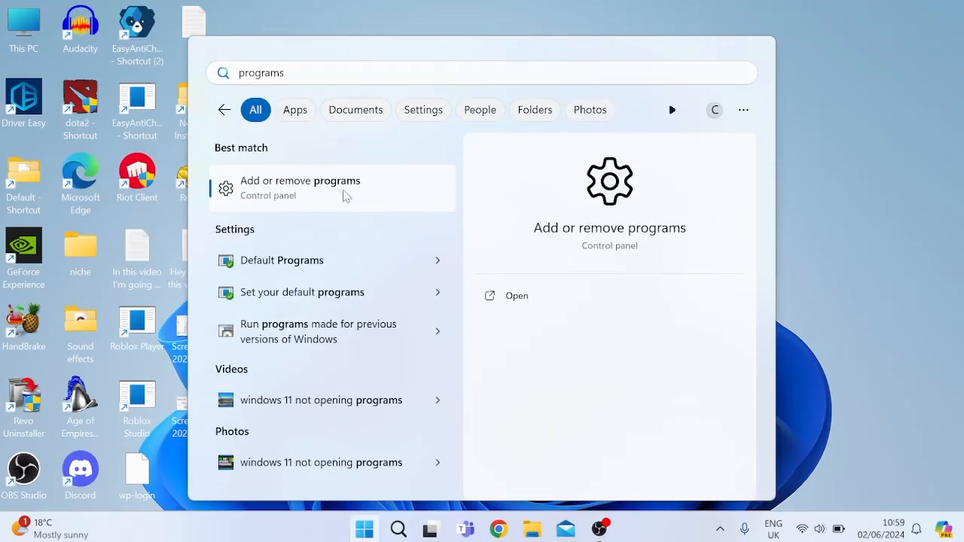
click(299, 186)
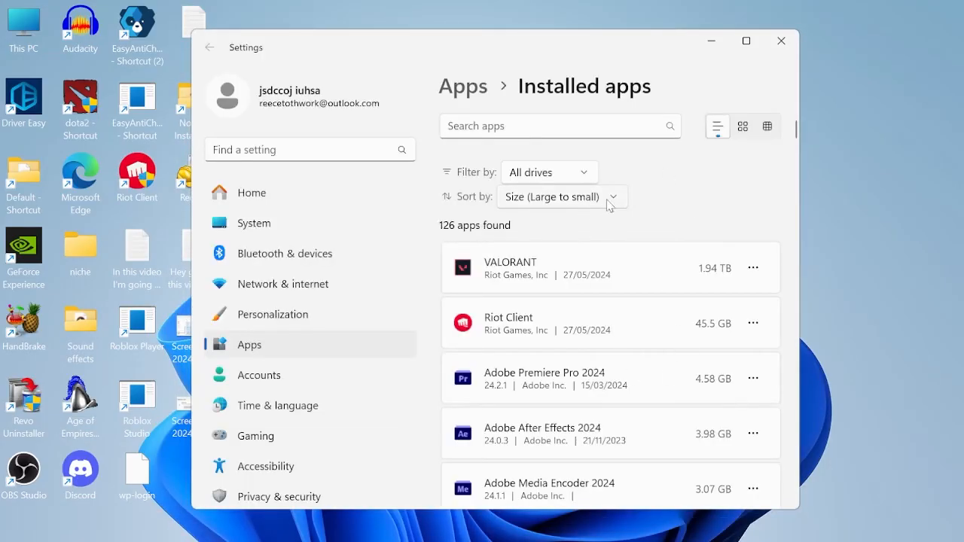
mouse_move(596, 203)
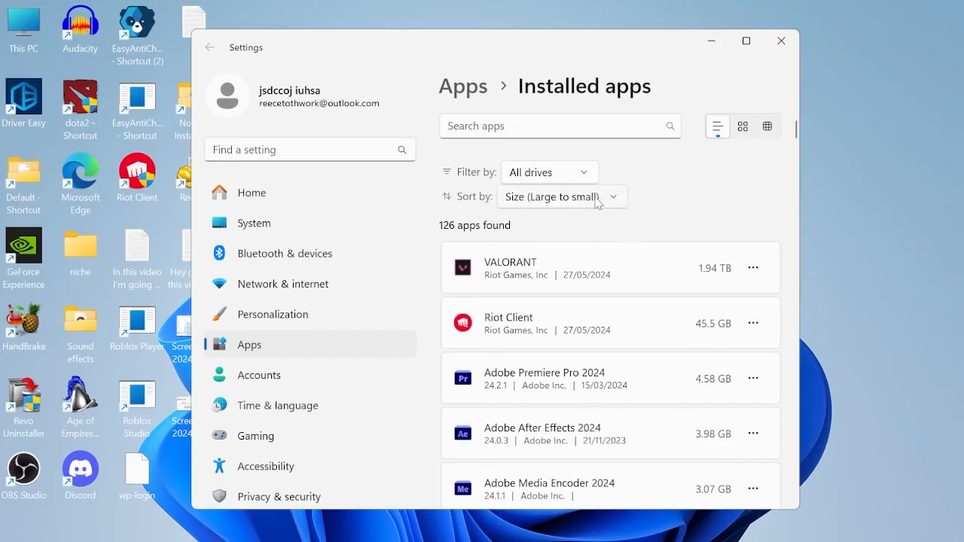
click(561, 197)
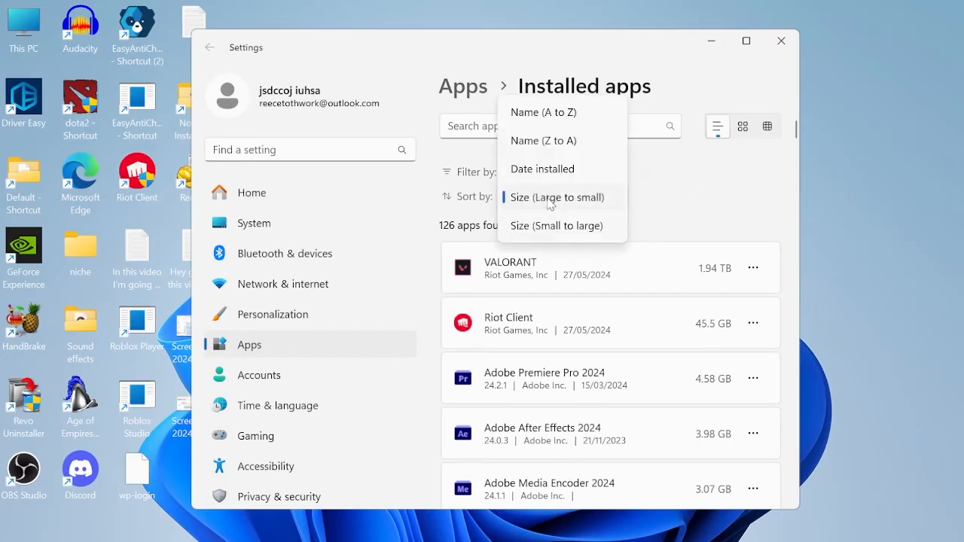
mouse_move(658, 207)
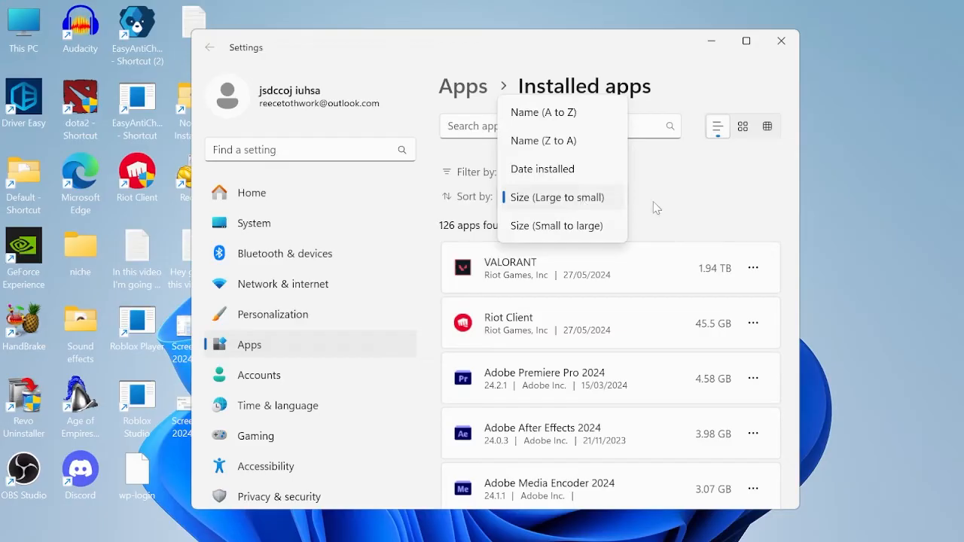
click(556, 197)
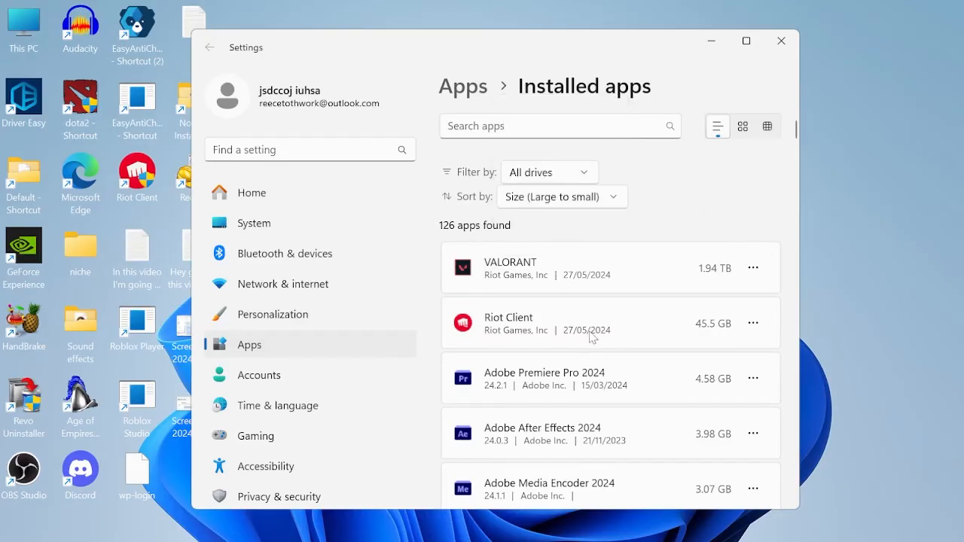
scroll(down, 3)
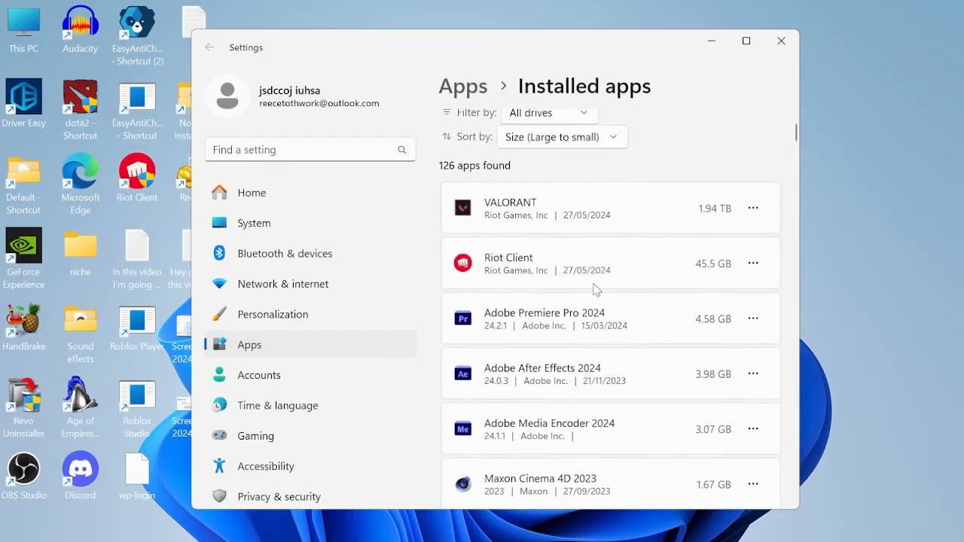
mouse_move(624, 318)
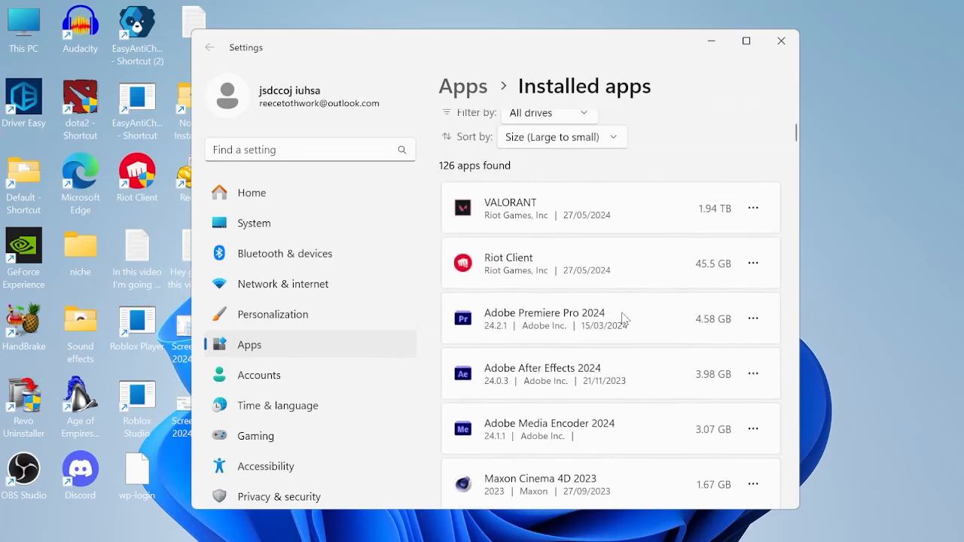
scroll(down, 3)
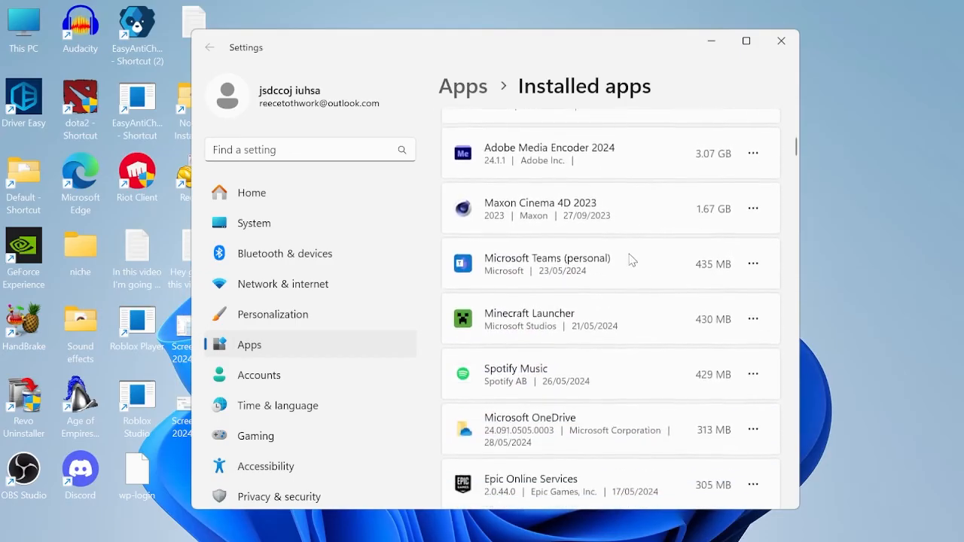
scroll(down, 3)
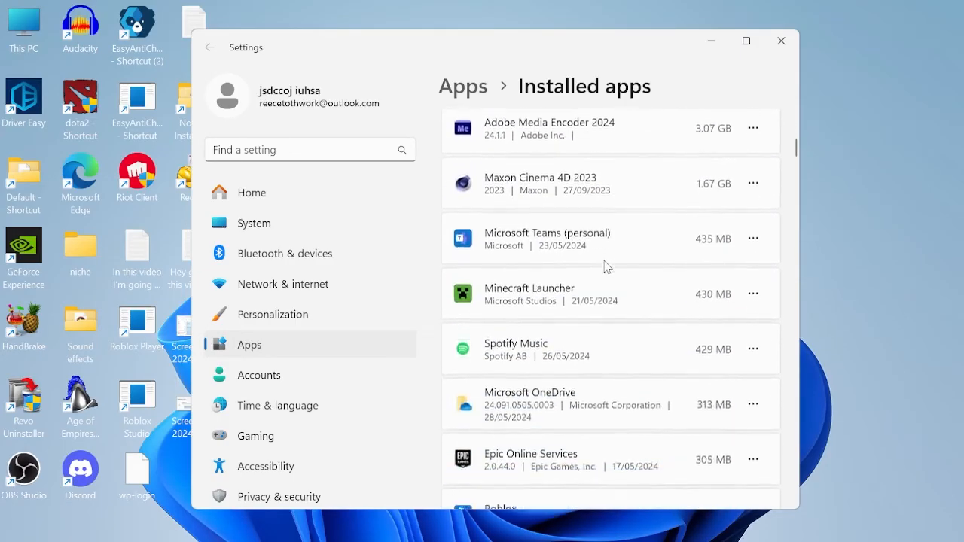
scroll(down, 3)
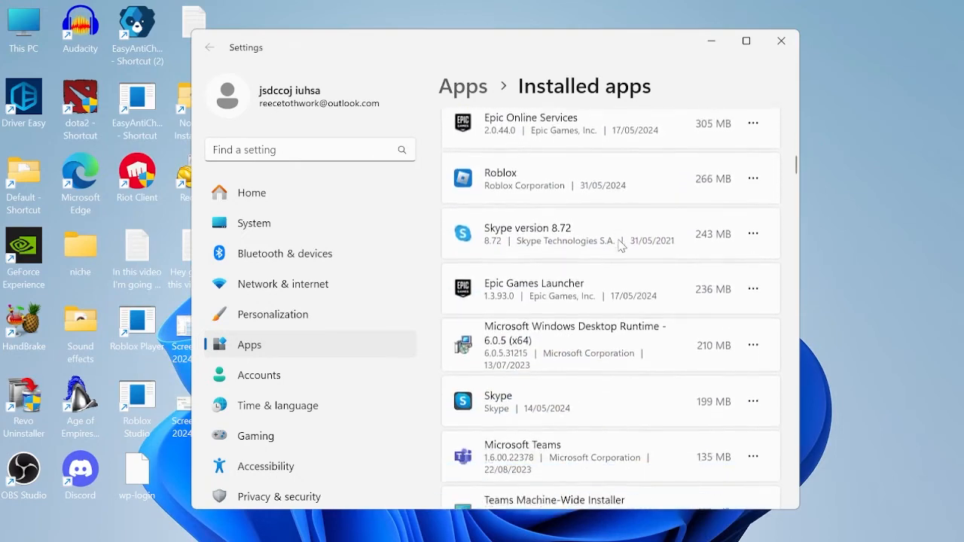
scroll(down, 3)
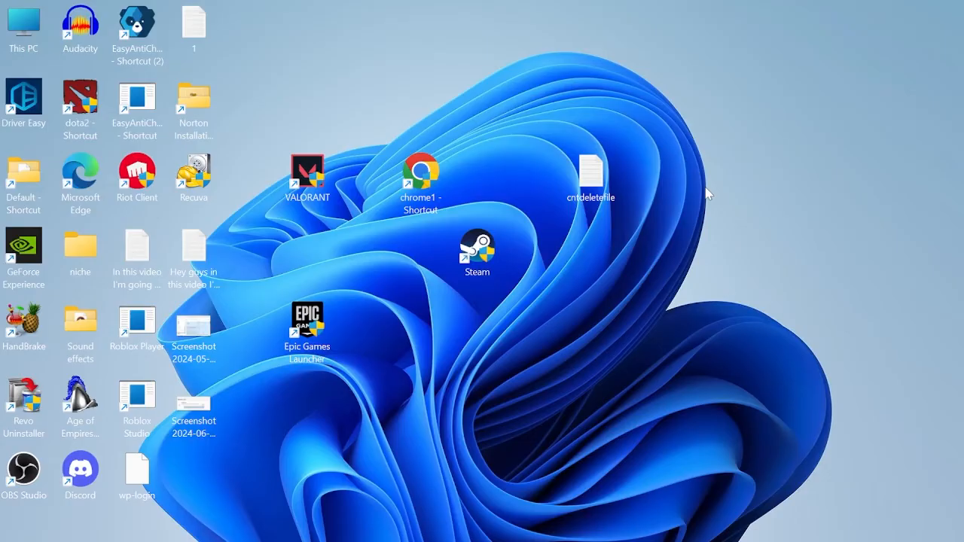
Export the HKEY_LOCAL_MACHINE registry branch as backup.reg in Documents.
text(registry editor)
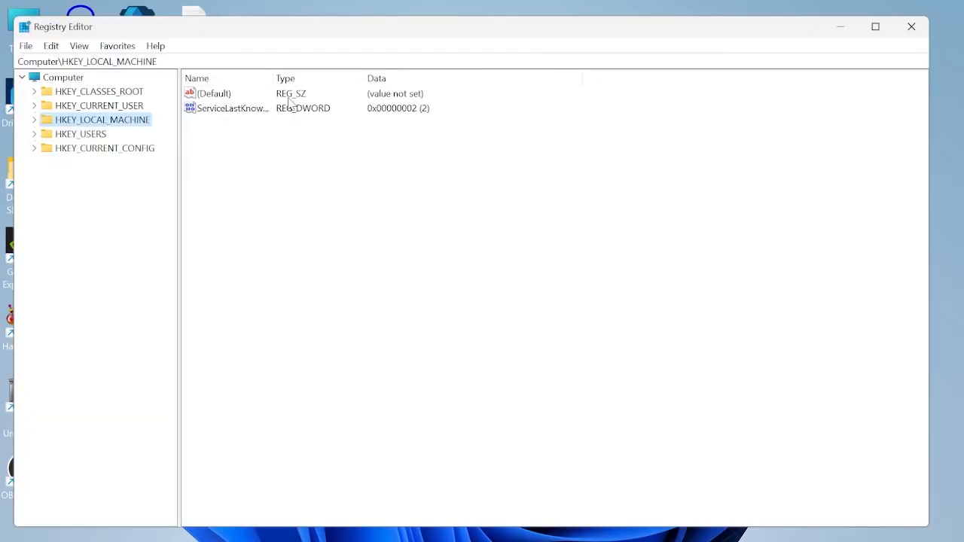
mouse_move(230, 158)
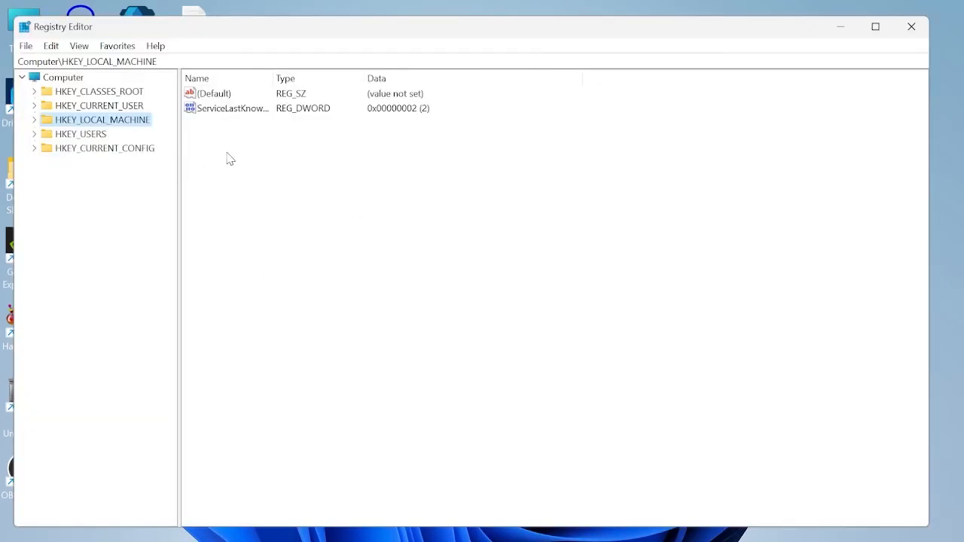
click(28, 45)
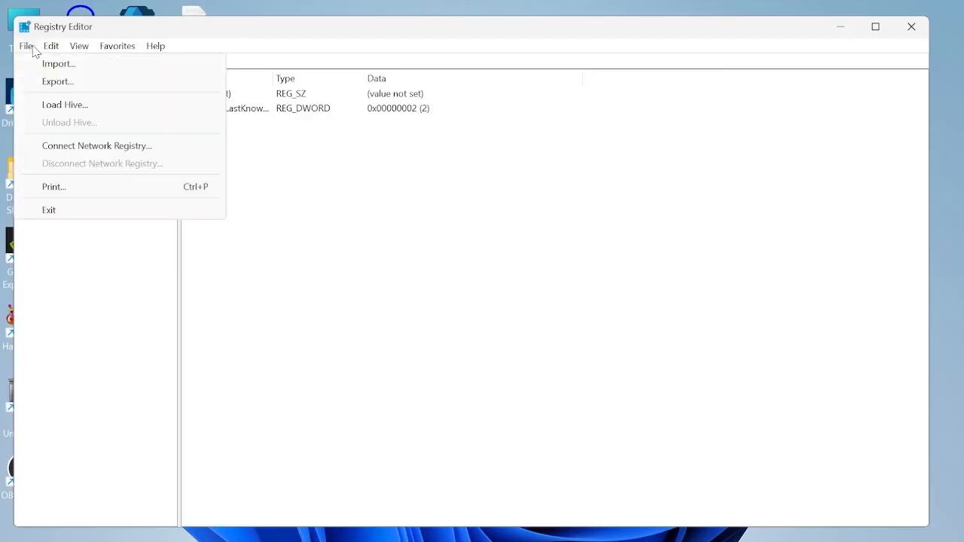
click(56, 81)
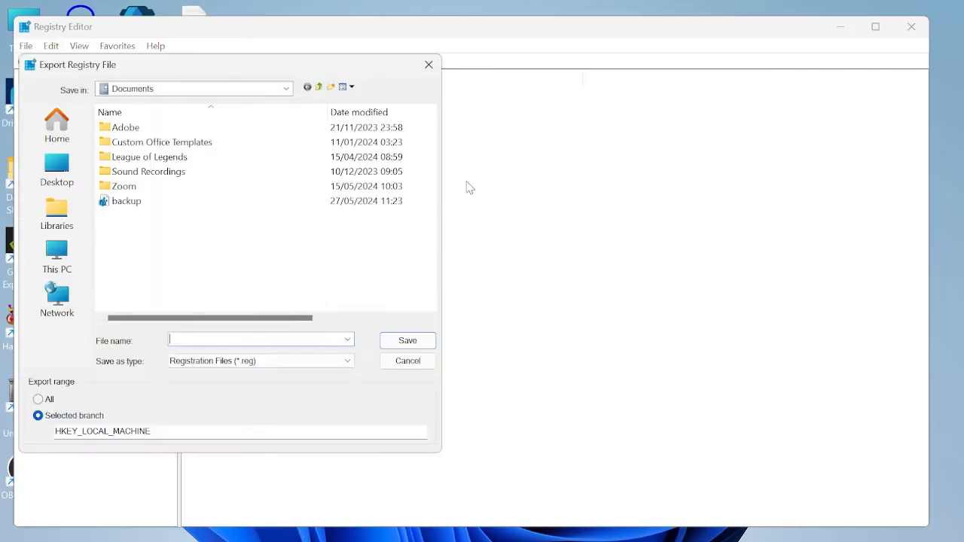
text(backup)
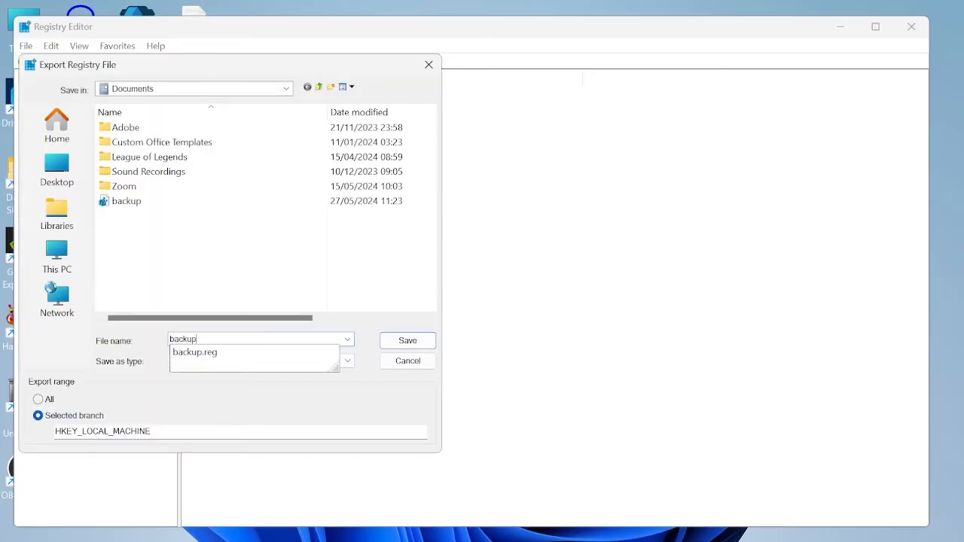
click(408, 340)
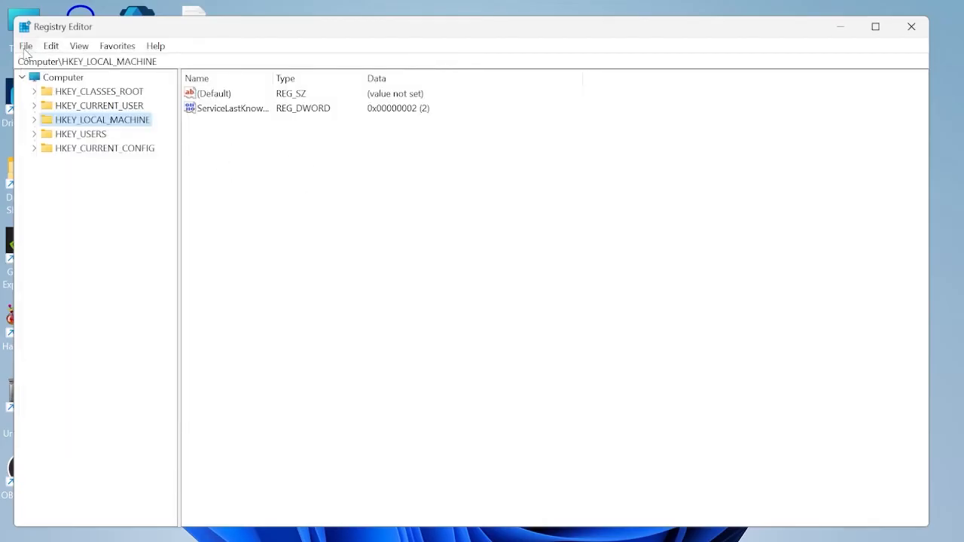
click(30, 46)
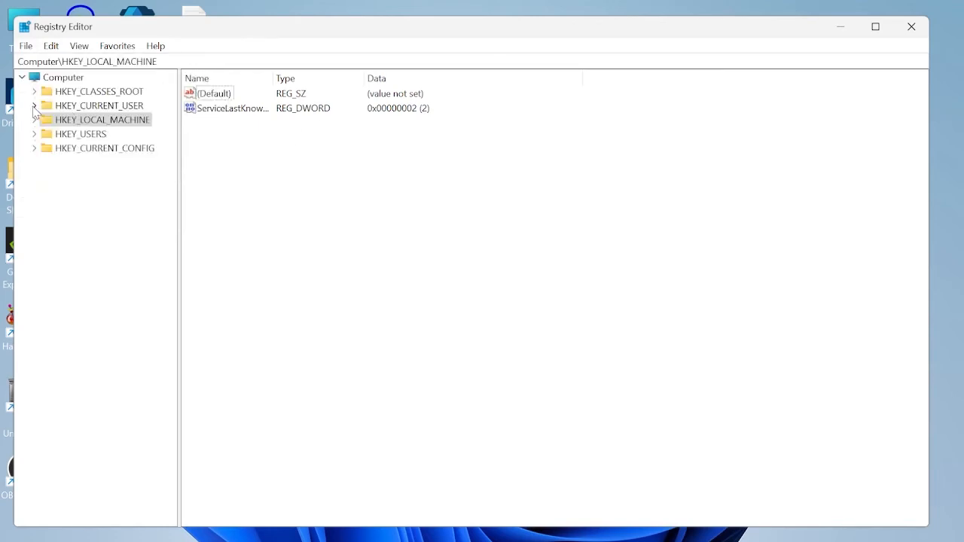
Browse to HKEY_CURRENT_USER\System\GameConfigStore and set GameDVR_Enabled to 0.
click(35, 106)
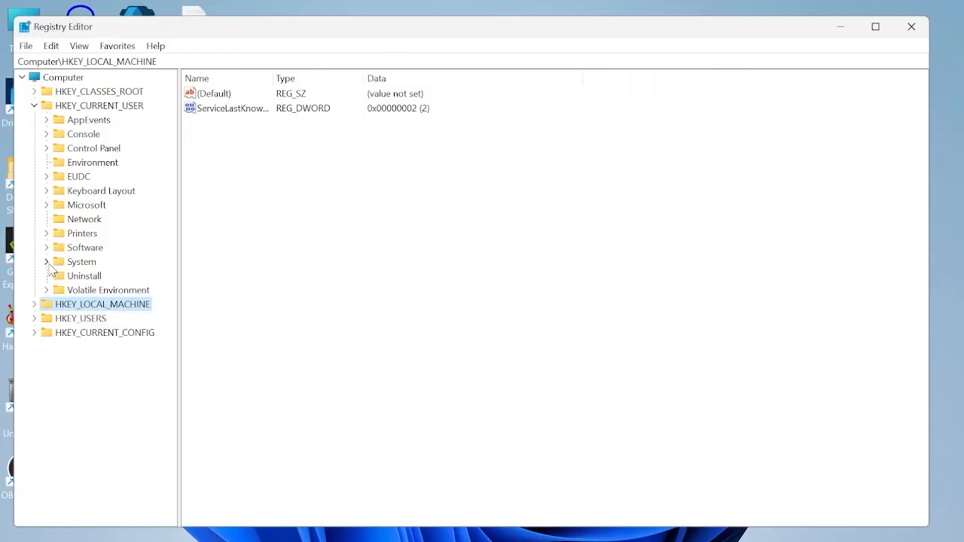
click(47, 262)
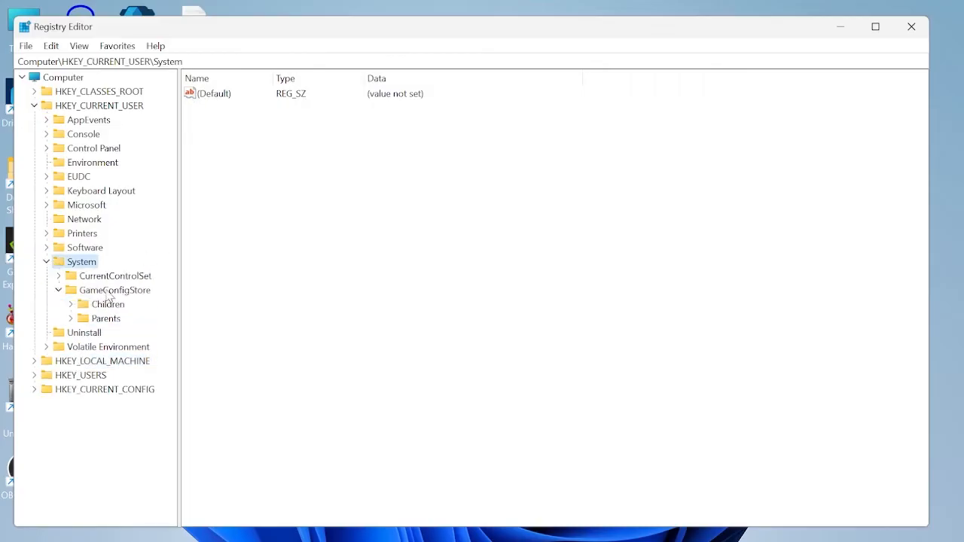
click(117, 289)
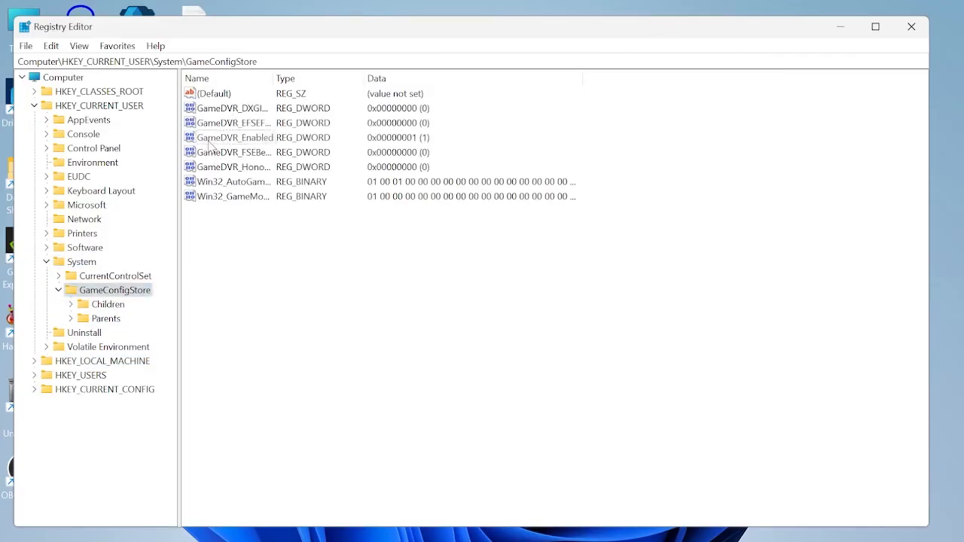
click(235, 137)
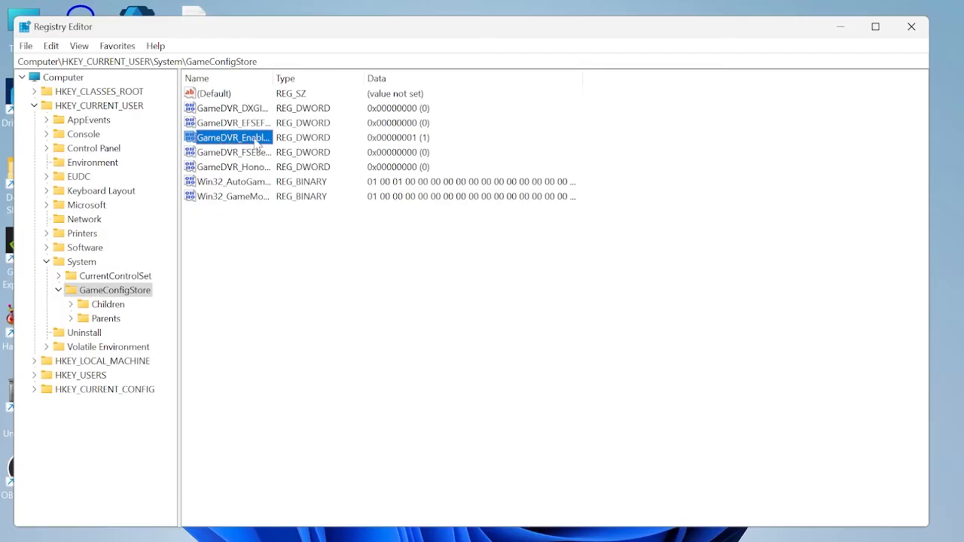
double_click(233, 137)
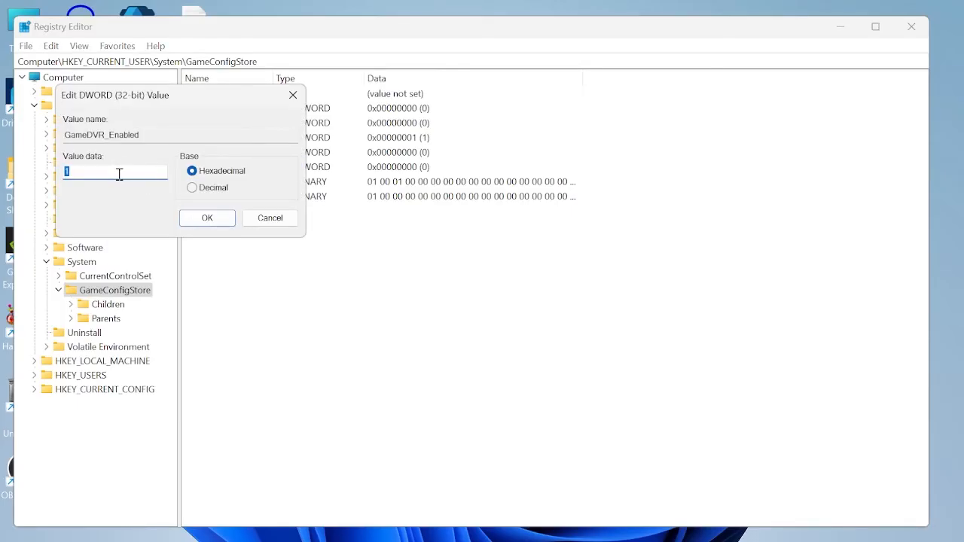
click(207, 217)
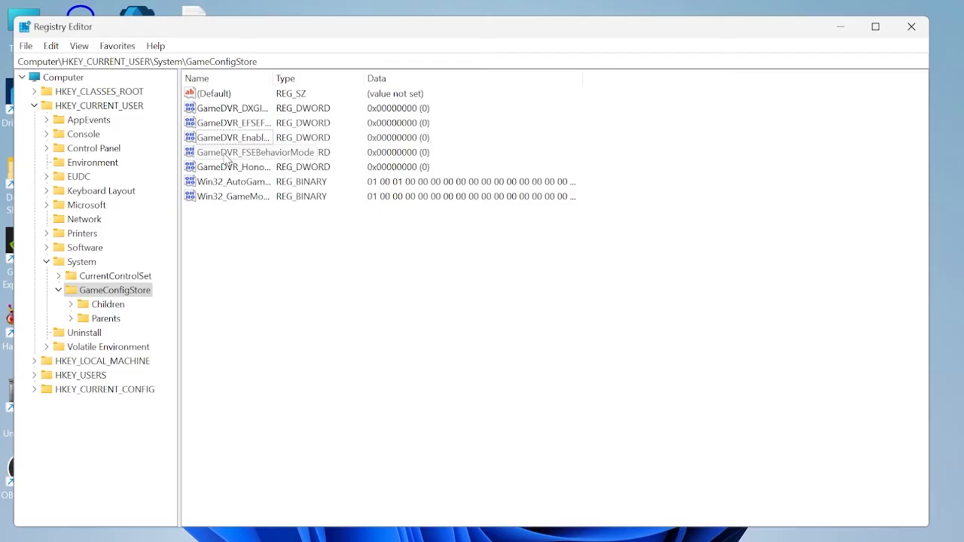
Set GameDVR_FSEBehaviorMode to 2.
double_click(253, 151)
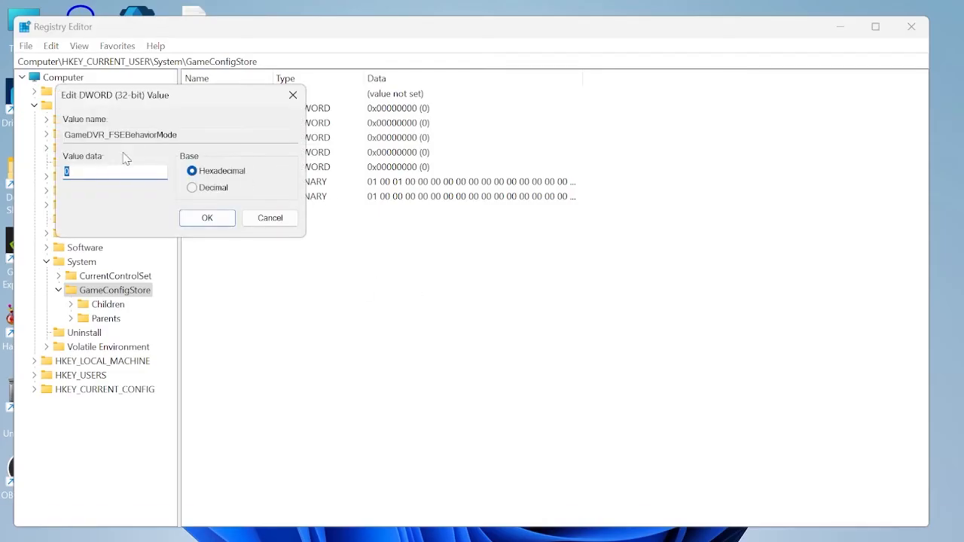
text(2)
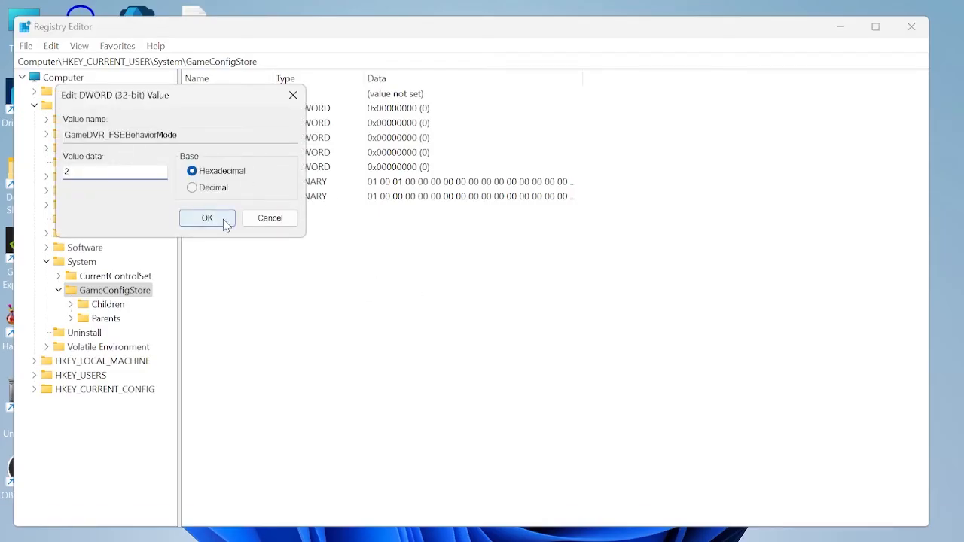
click(207, 218)
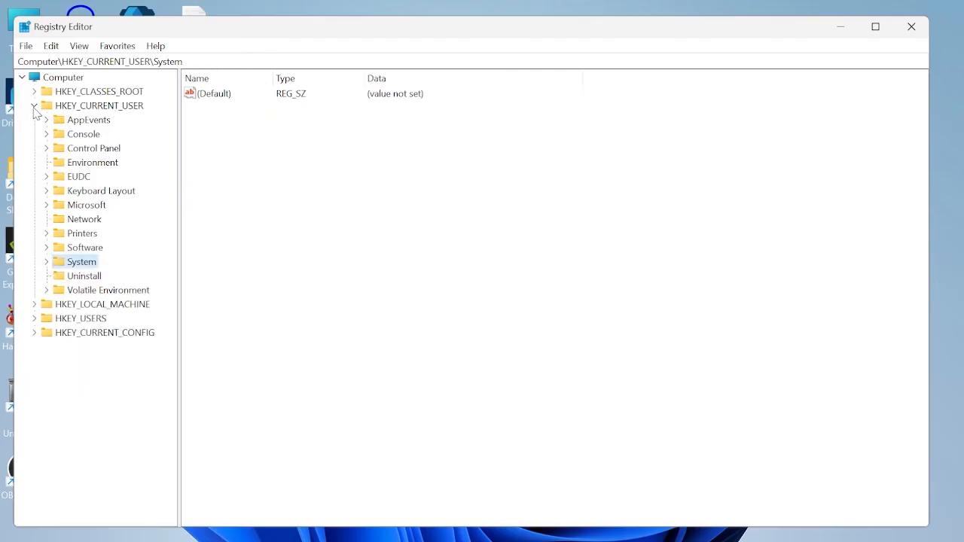
Set the HKLM PolicyManager AllowGameDVR value entry to 0 and close Registry Editor.
click(34, 105)
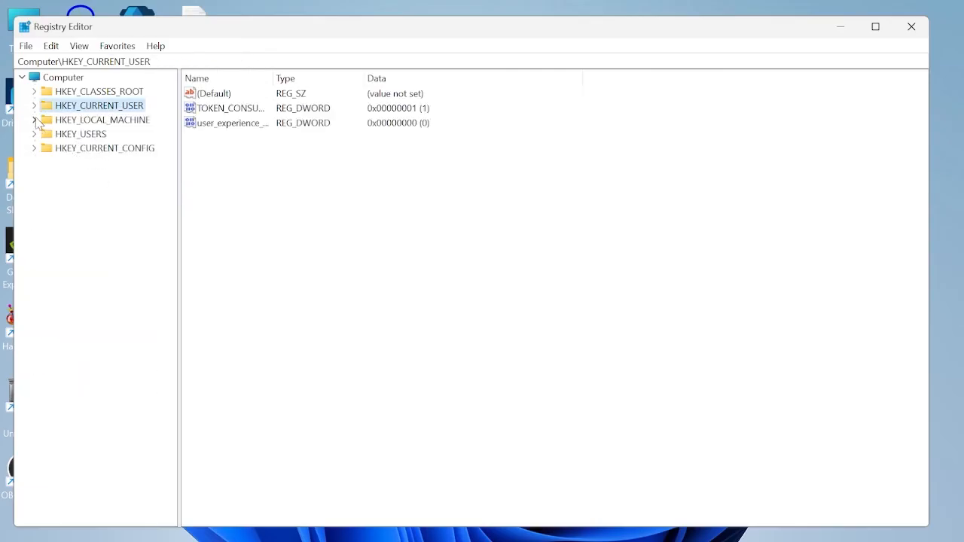
click(34, 120)
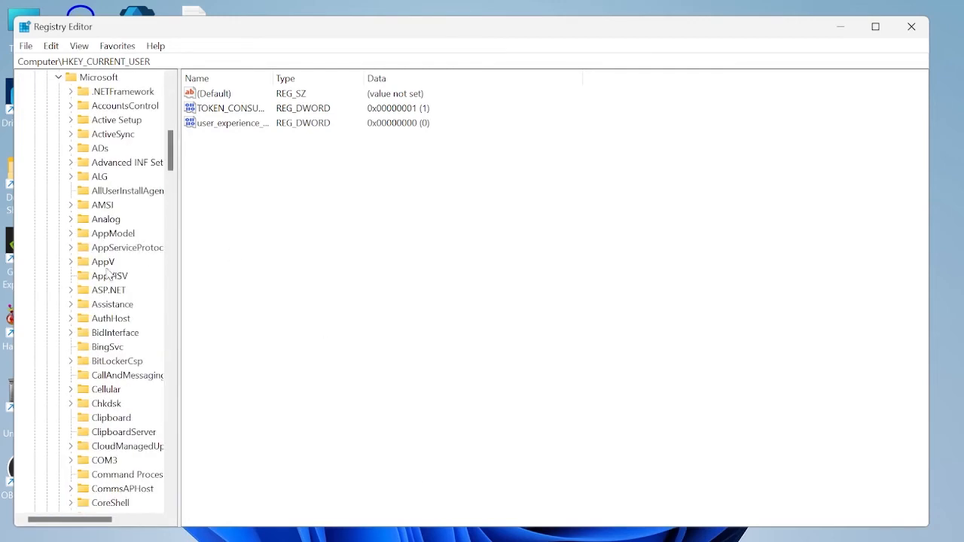
scroll(down, 3)
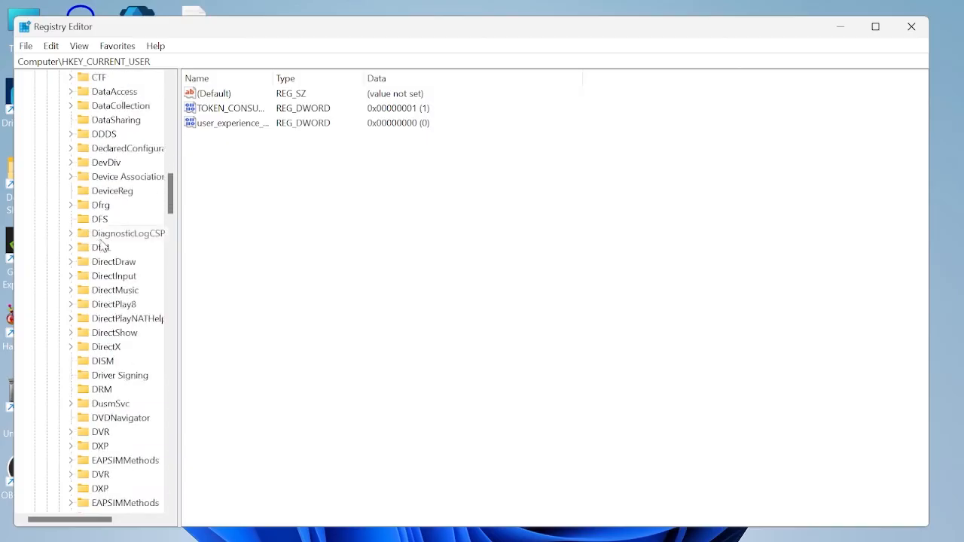
scroll(down, 3)
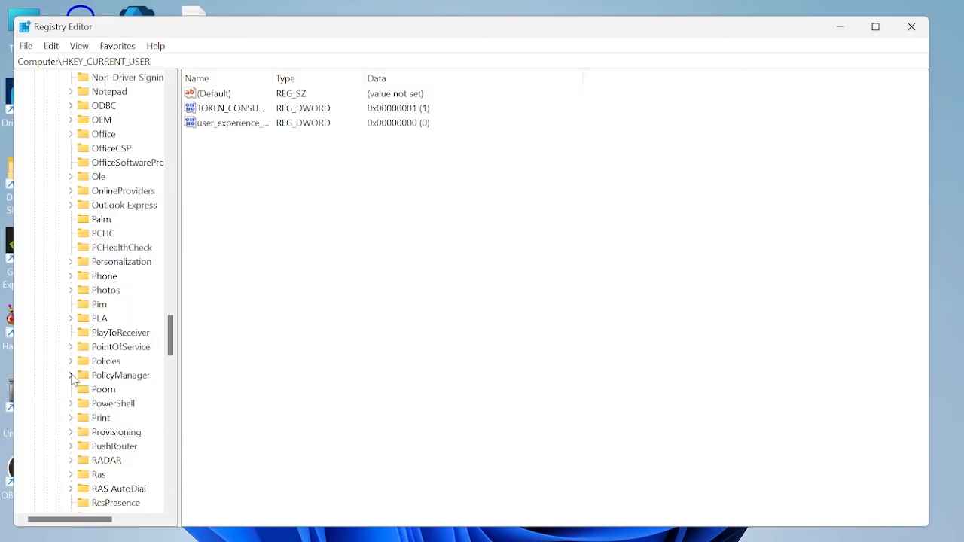
click(70, 375)
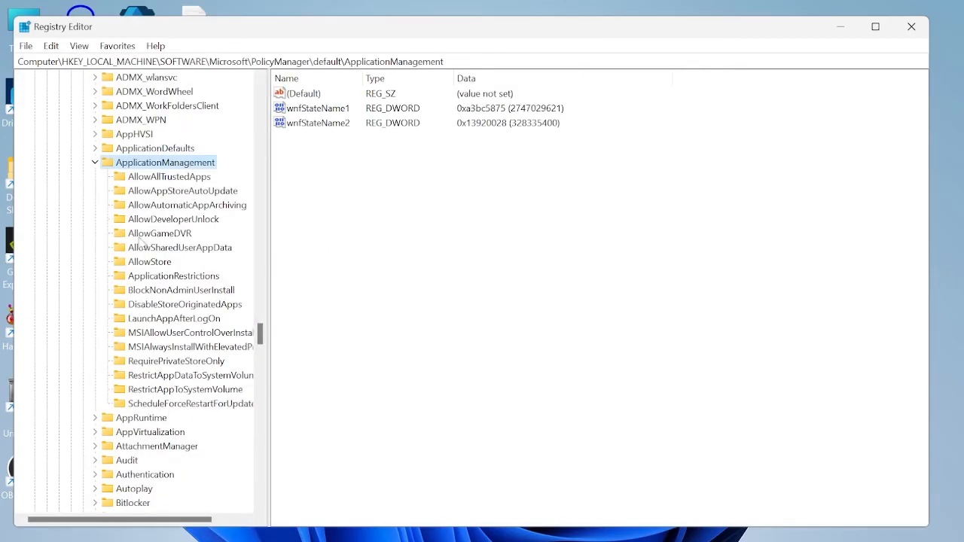
click(167, 232)
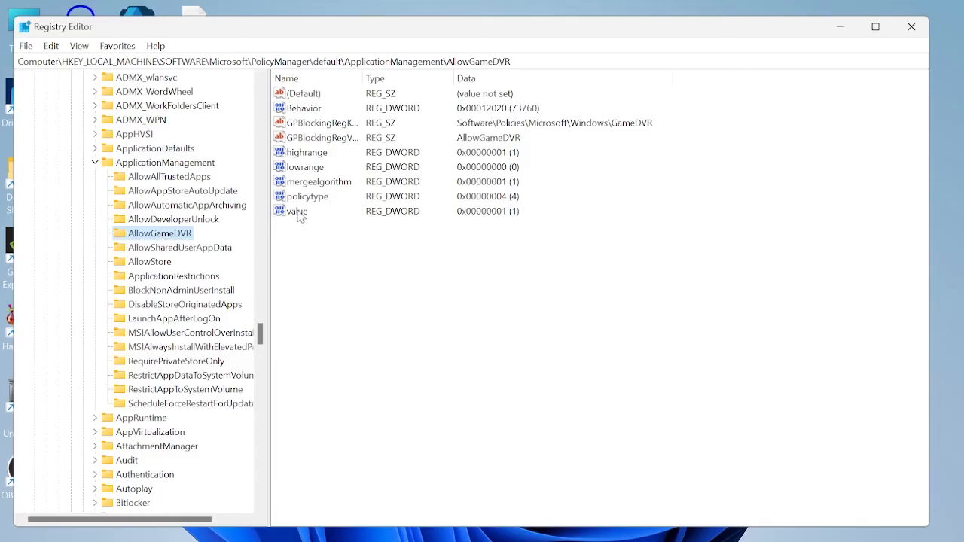
double_click(297, 211)
text(0)
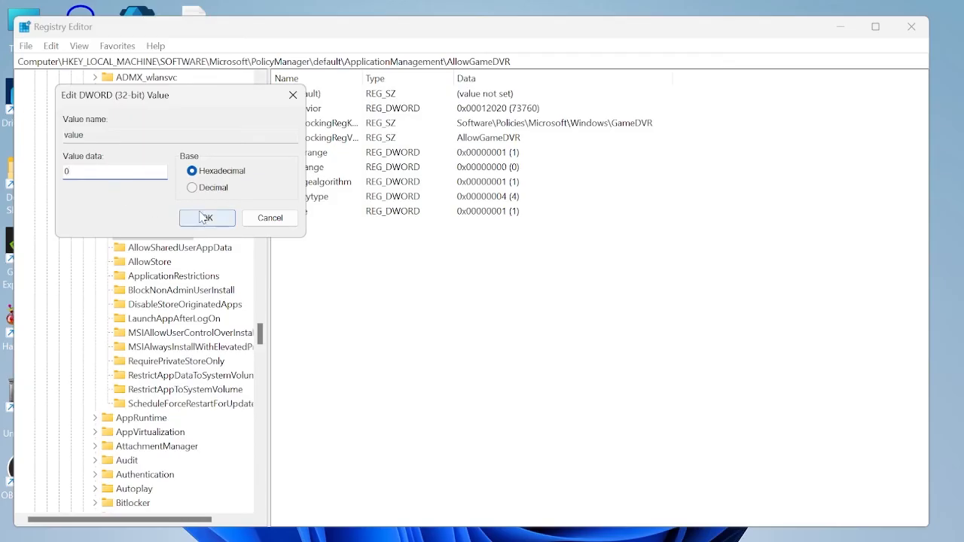
click(206, 218)
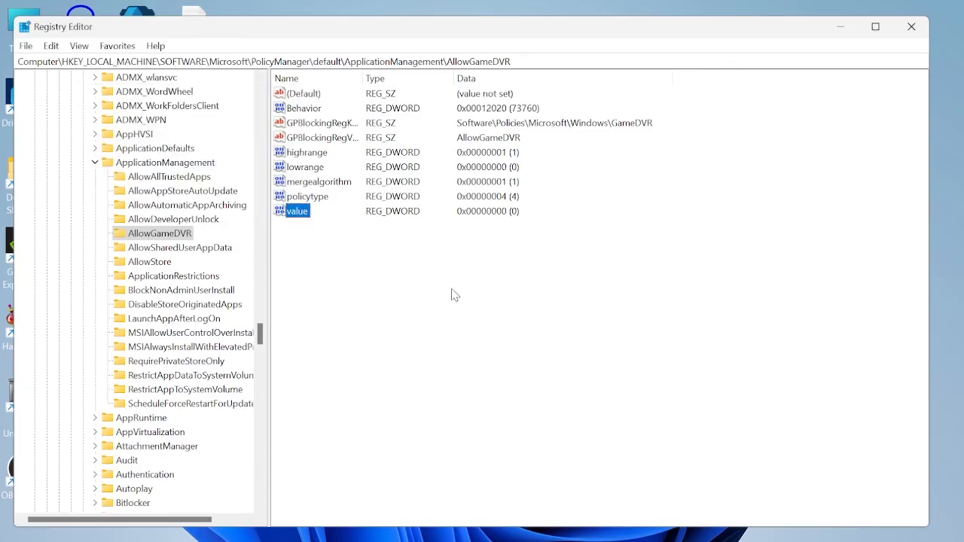
mouse_move(763, 144)
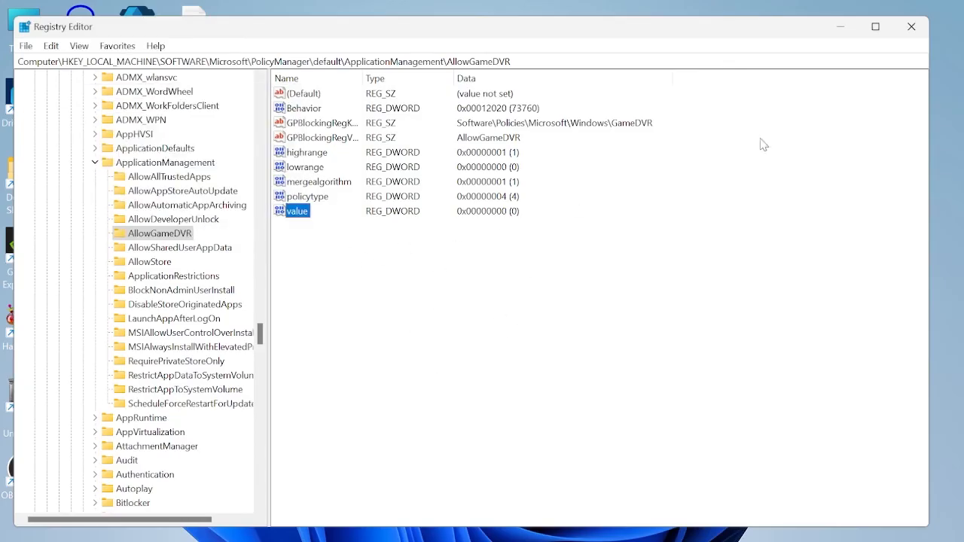
click(910, 26)
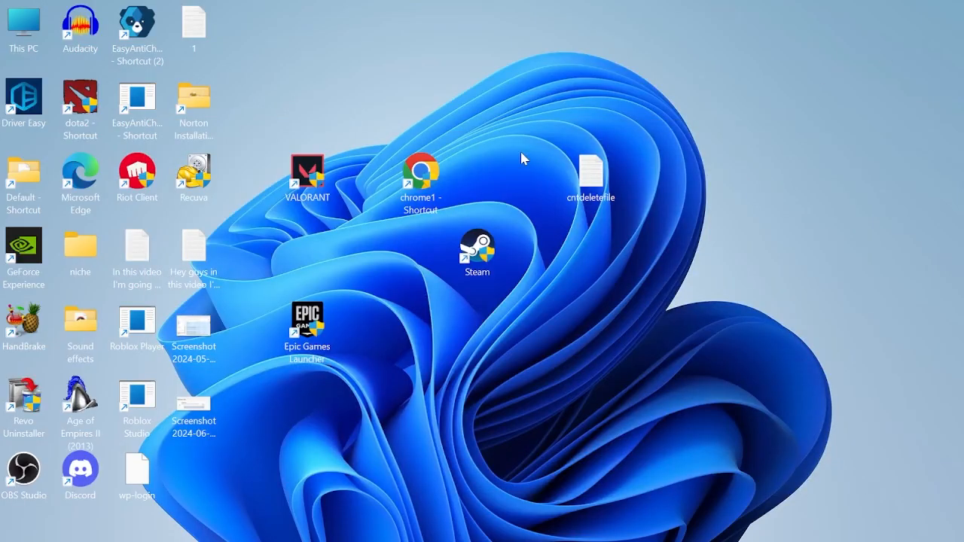
Expand Display adapters in Device Manager and bring up actions for the NVIDIA GeForce GTX 1660 Ti.
text(device Manager)
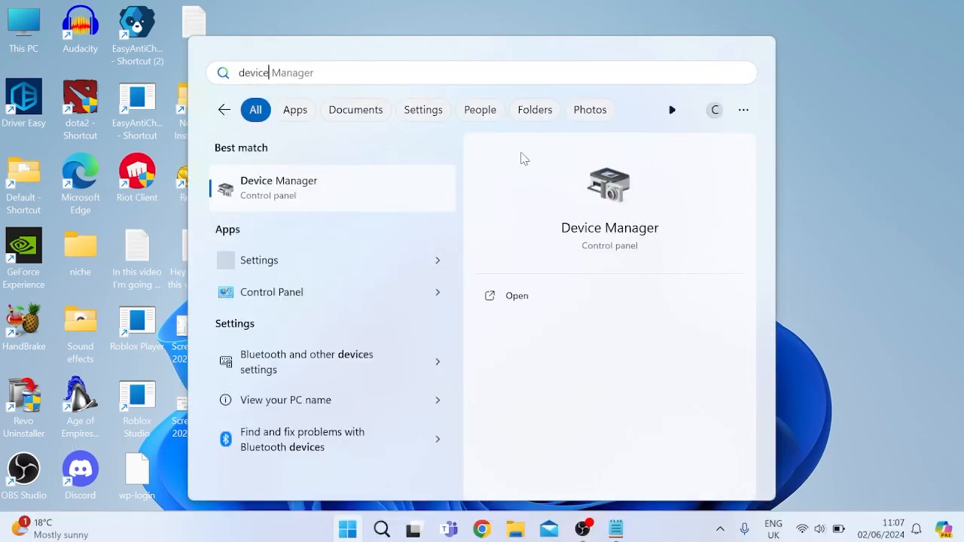
mouse_move(310, 198)
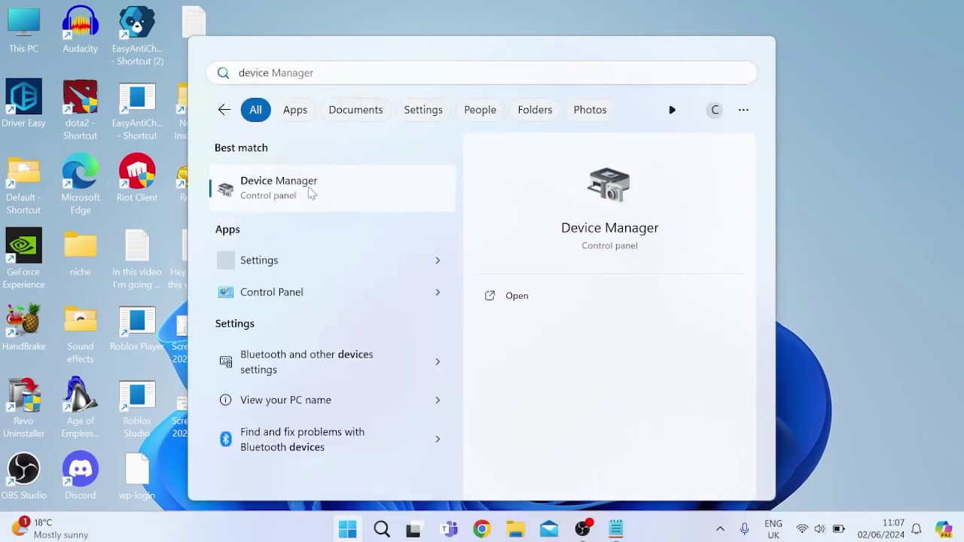
click(279, 187)
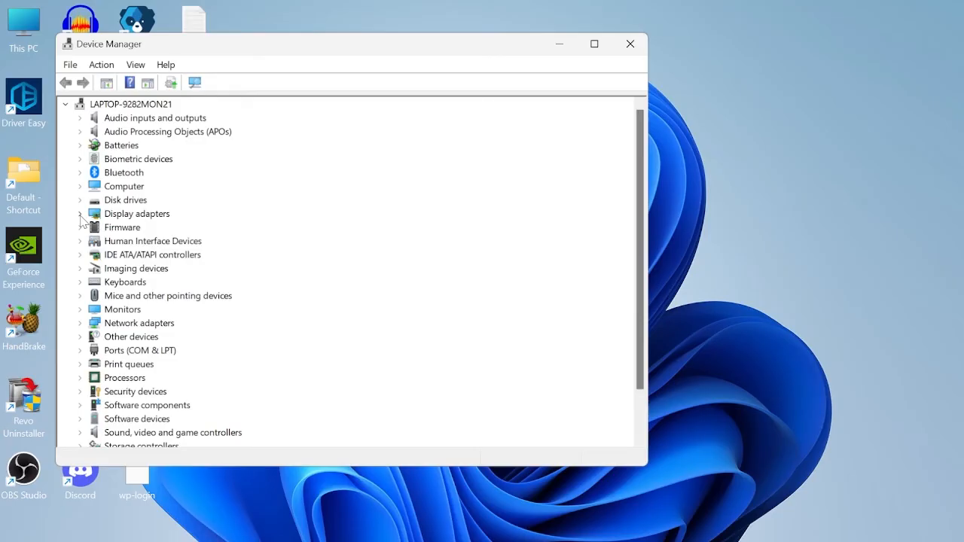
click(80, 214)
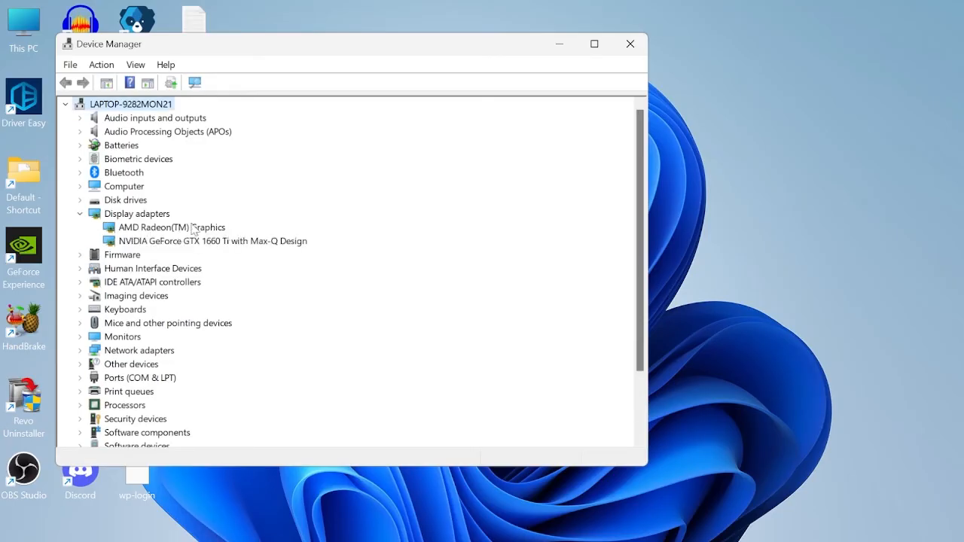
mouse_move(209, 221)
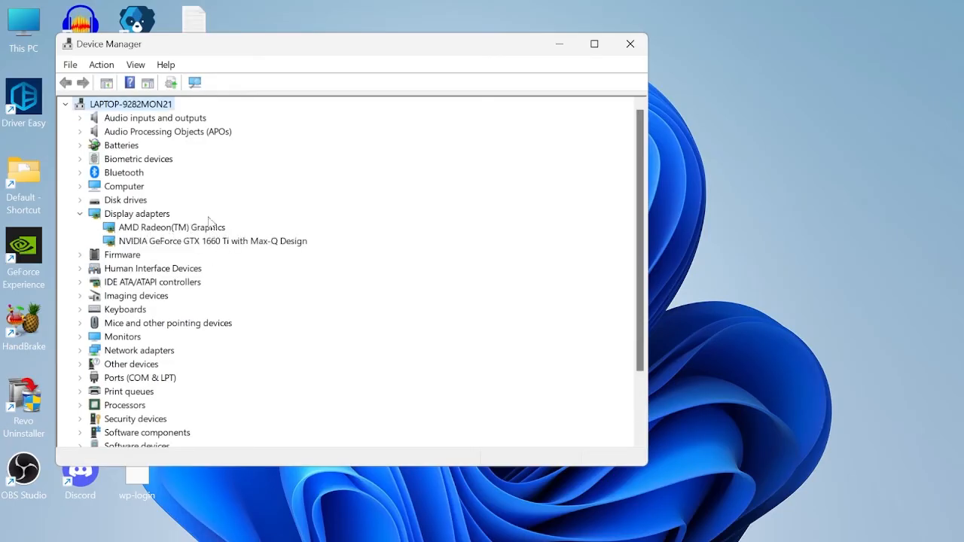
mouse_move(217, 252)
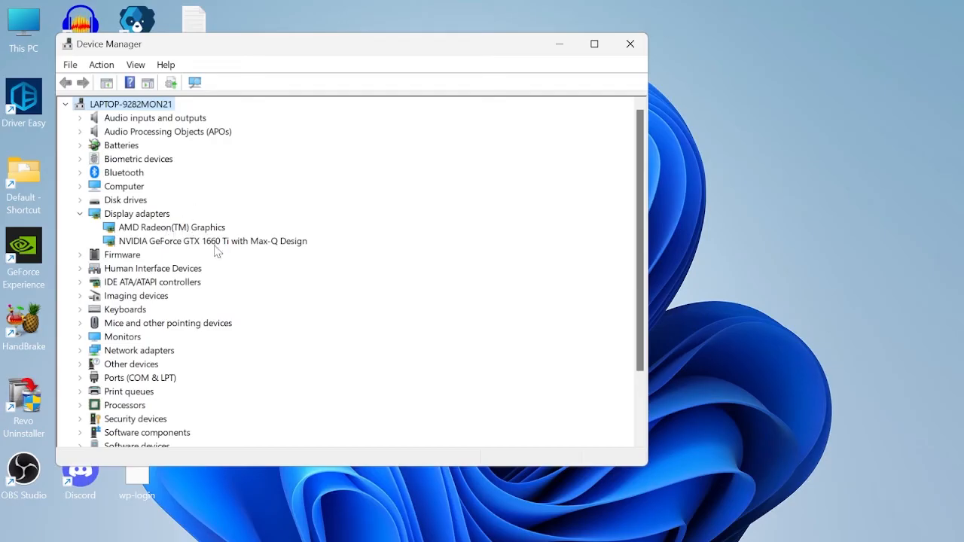
right_click(150, 227)
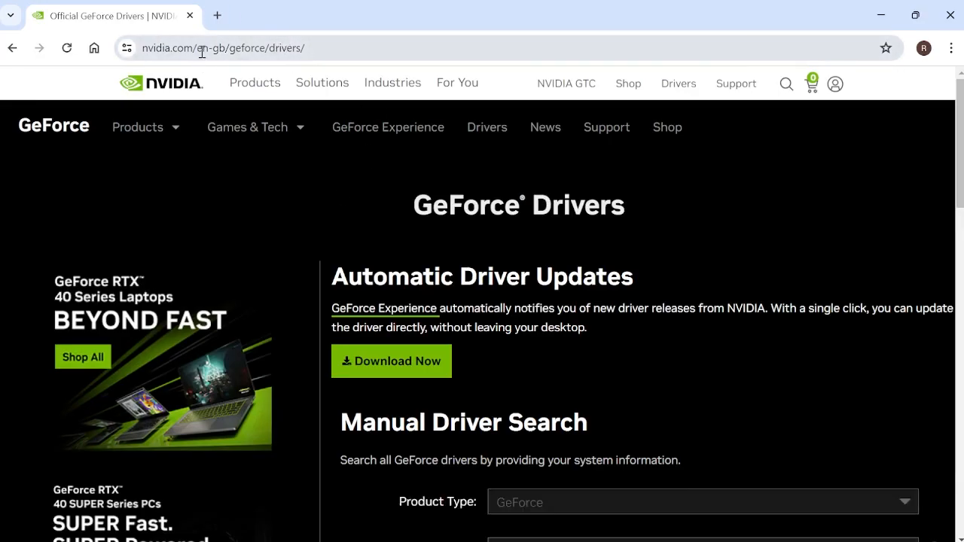
Download GeForce Experience from the Automatic Driver Updates section.
click(247, 126)
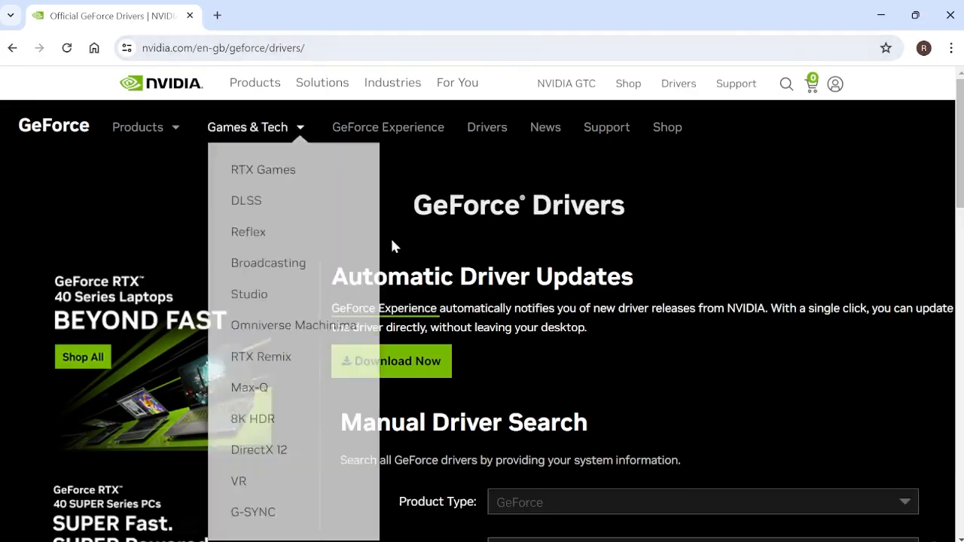
click(391, 361)
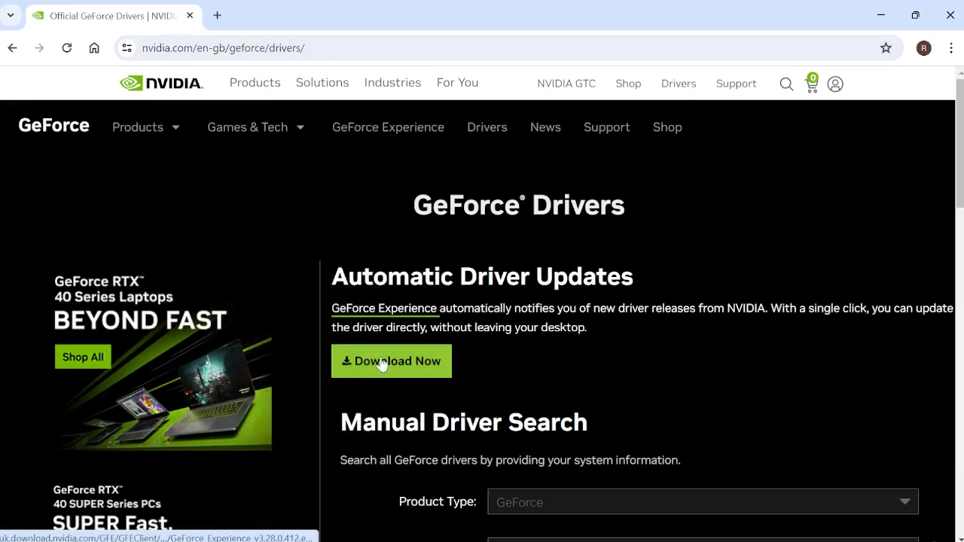